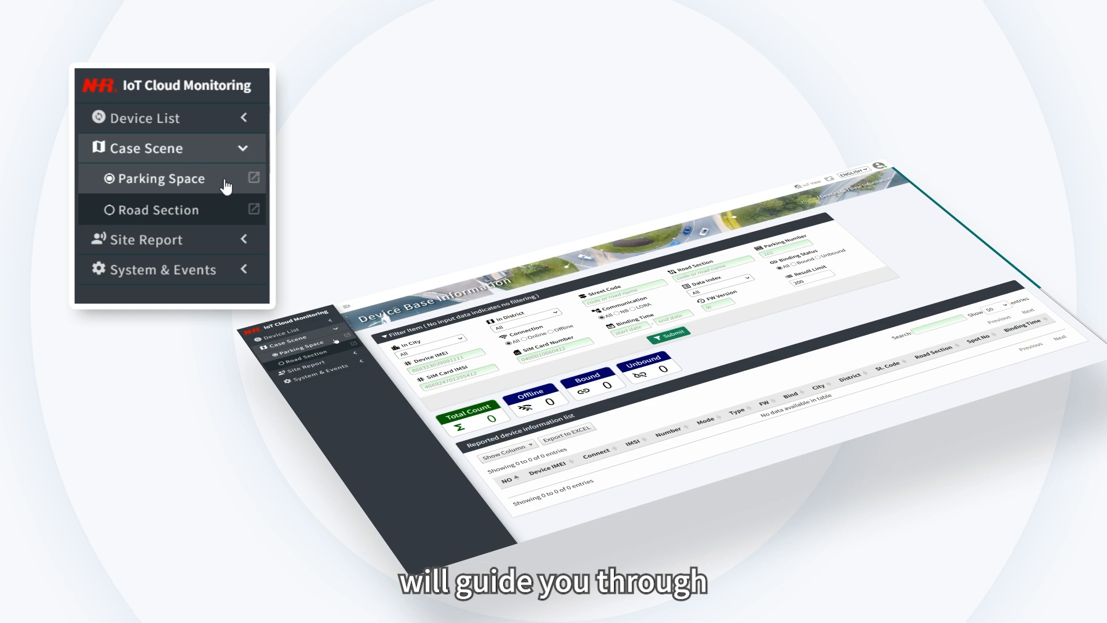
pyautogui.moveTo(252, 209)
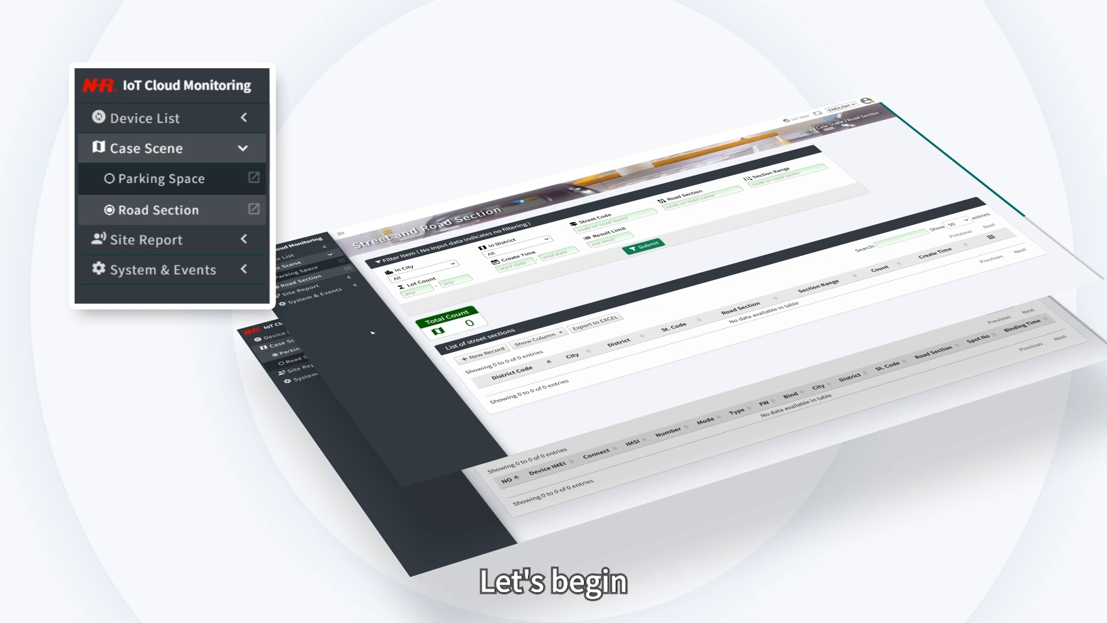
# Step: Open the Parking Space page under Case Scene to show Spot Information
pyautogui.click(161, 177)
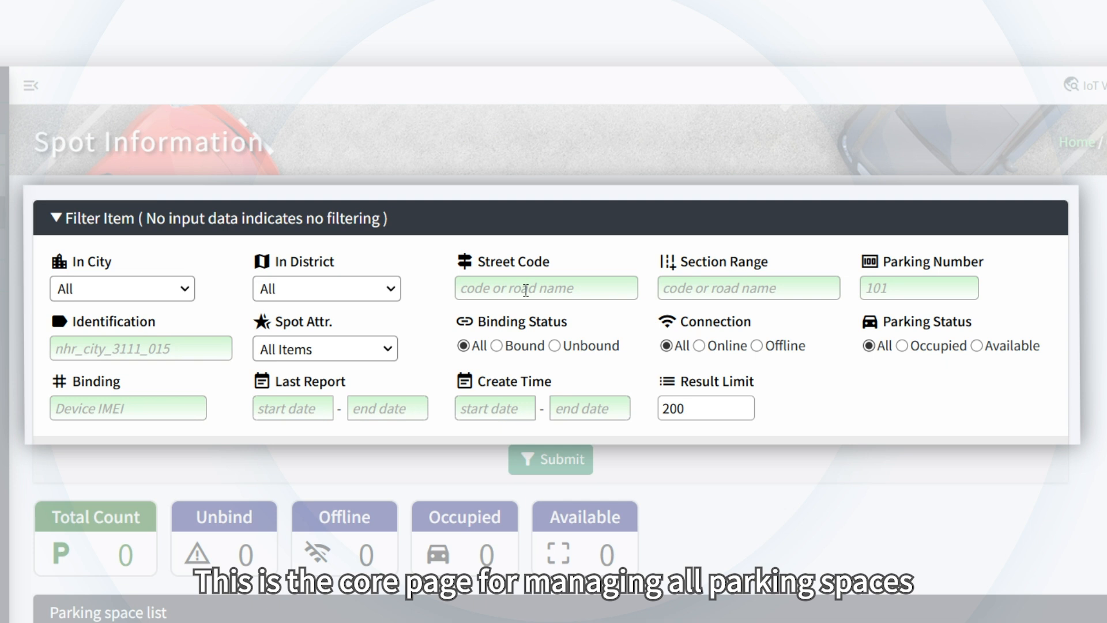
# Step: Try street code 10 and parking number 1 in the filter, then submit to list 16 spaces
pyautogui.click(545, 287)
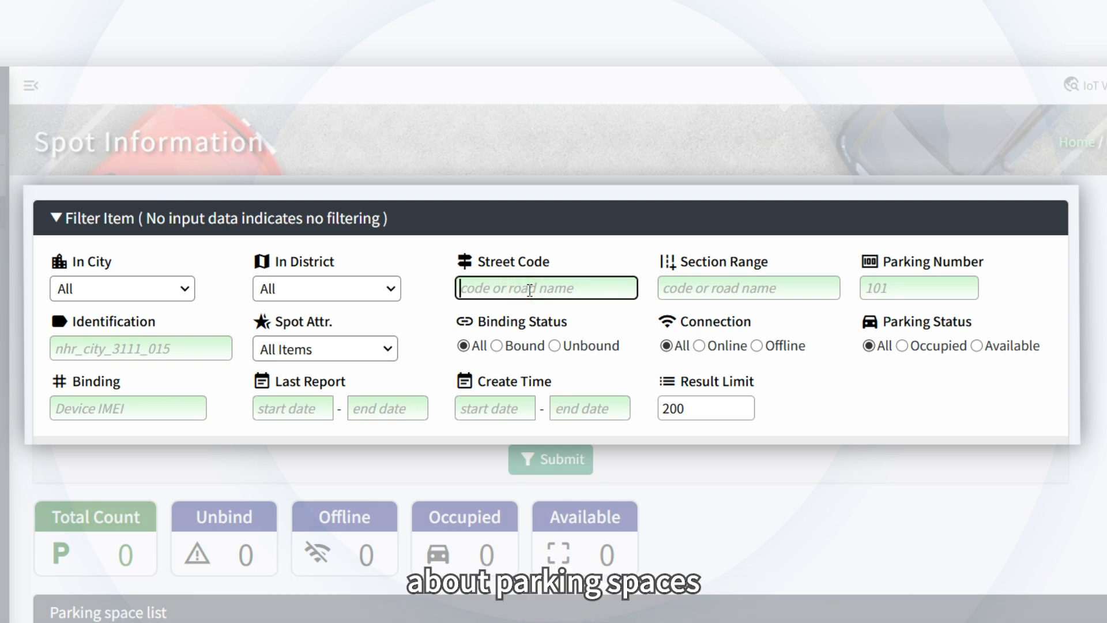
pyautogui.write('10')
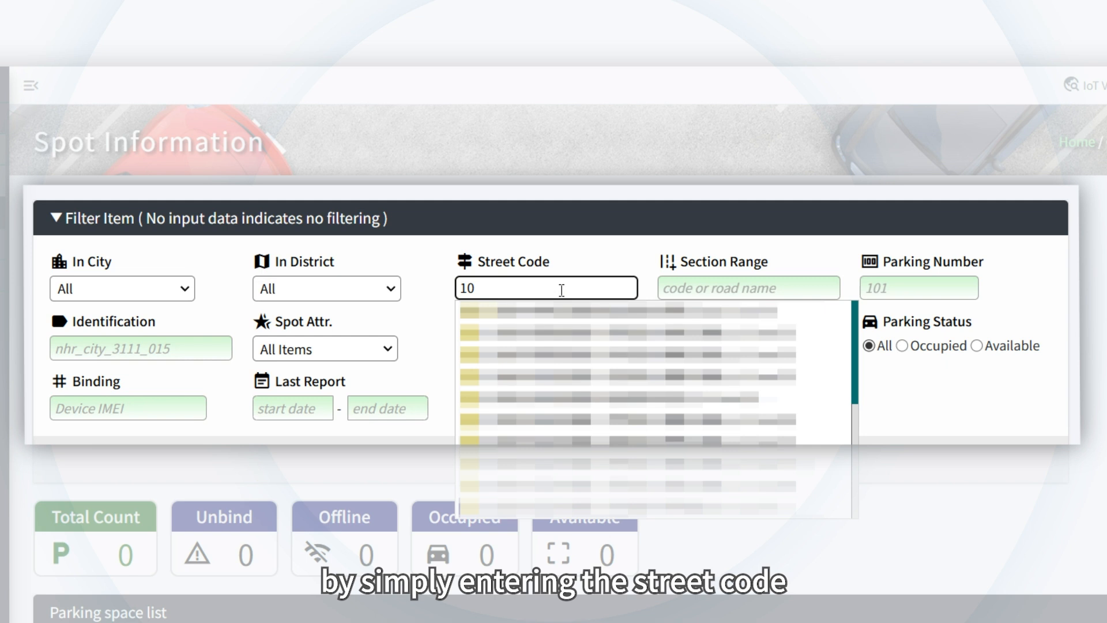
pyautogui.click(919, 287)
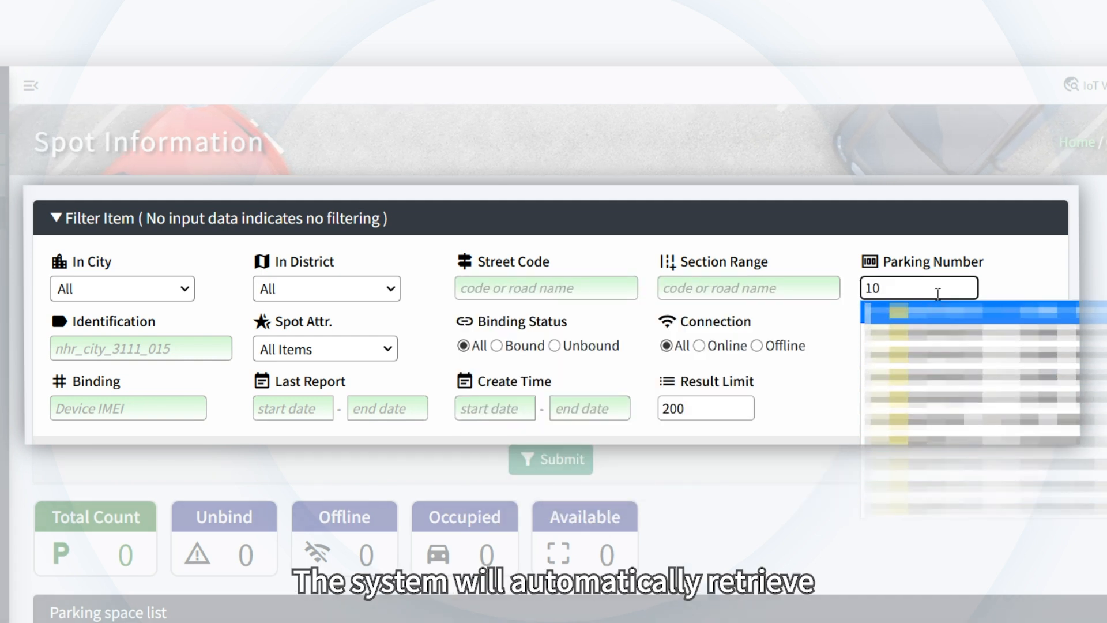
pyautogui.write('1')
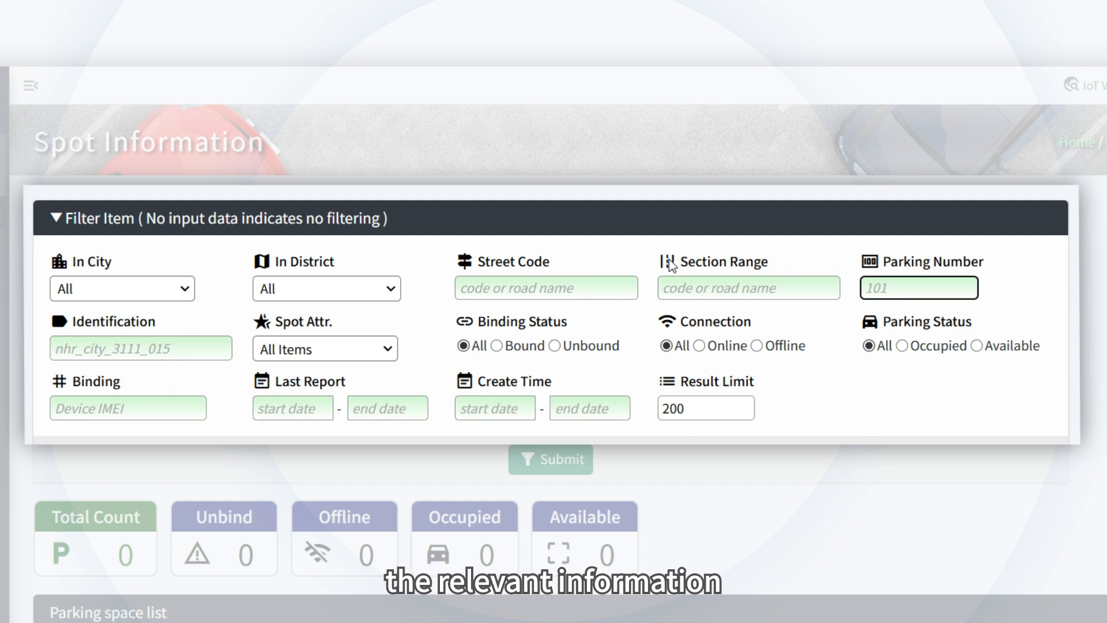
pyautogui.click(545, 287)
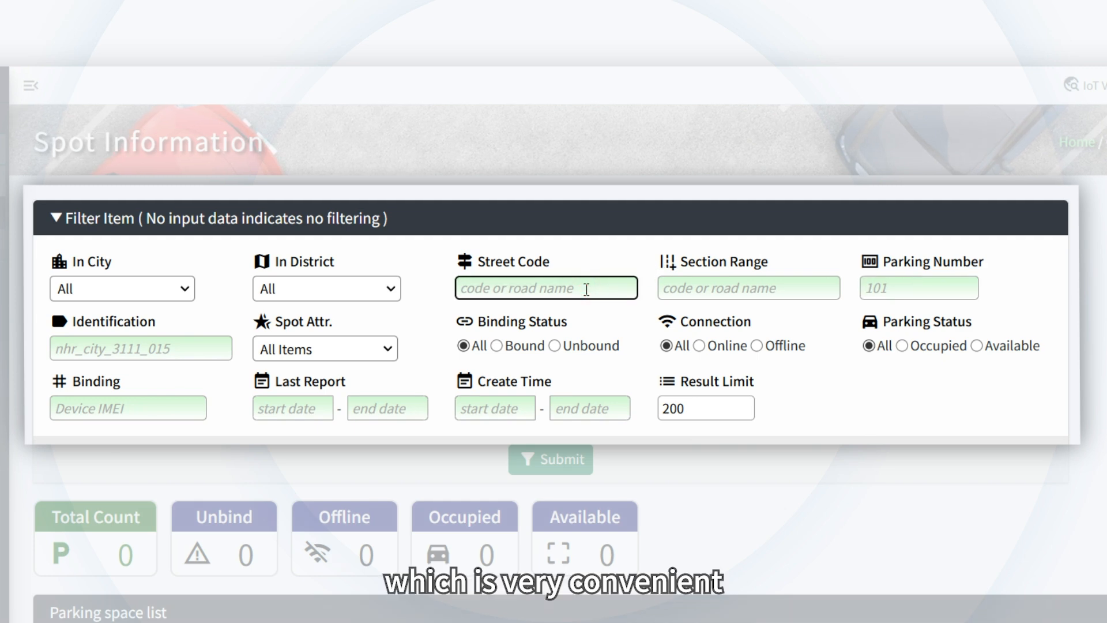
pyautogui.click(552, 458)
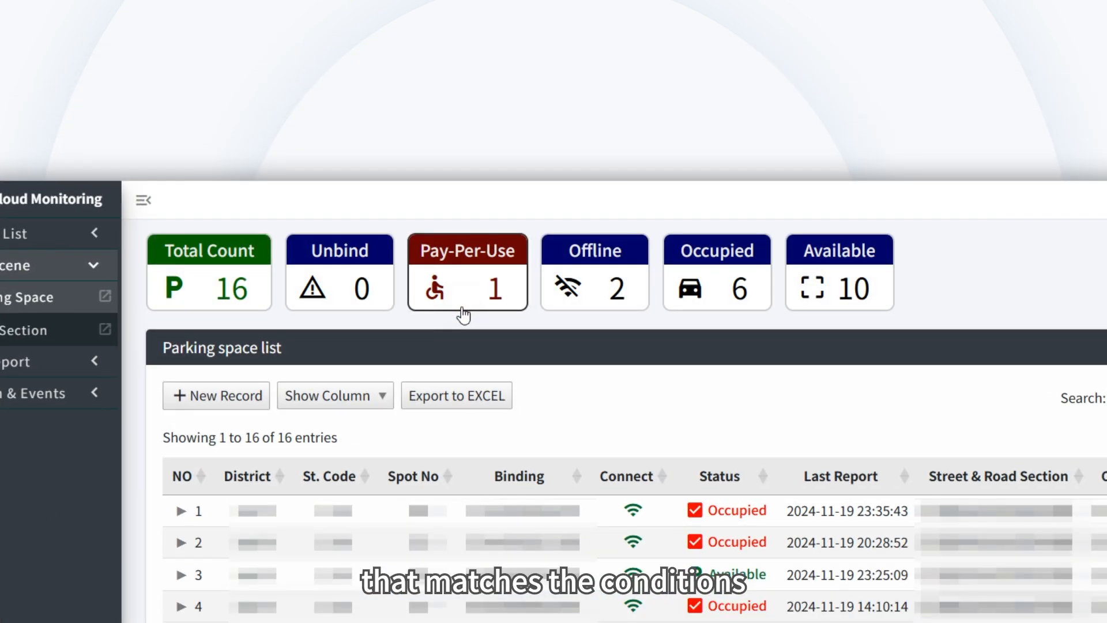
pyautogui.click(593, 273)
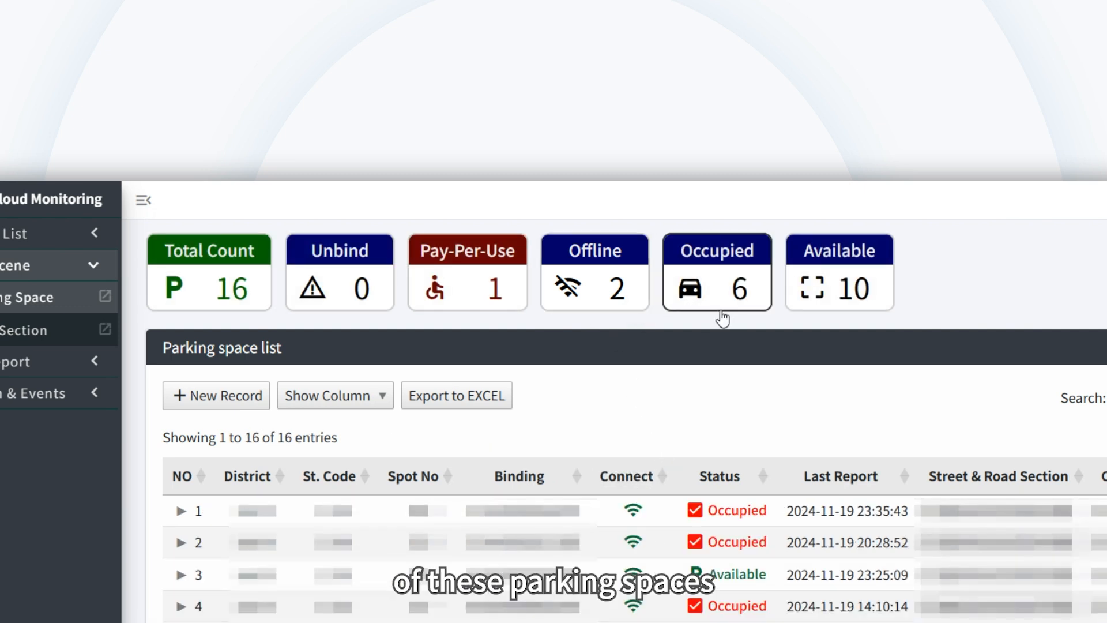
pyautogui.click(716, 272)
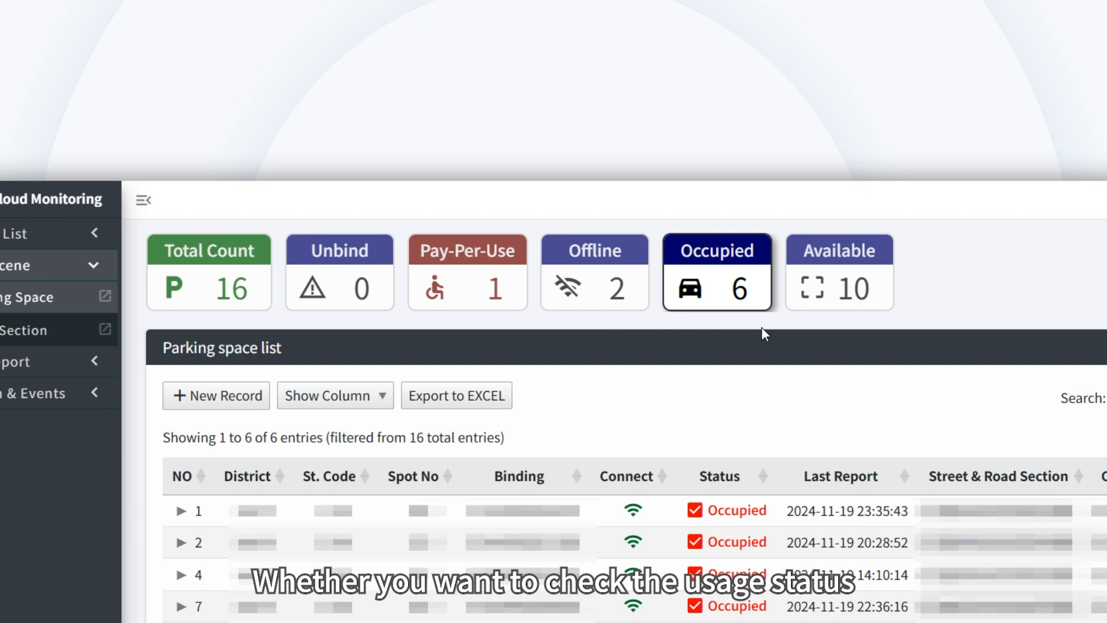
pyautogui.click(839, 272)
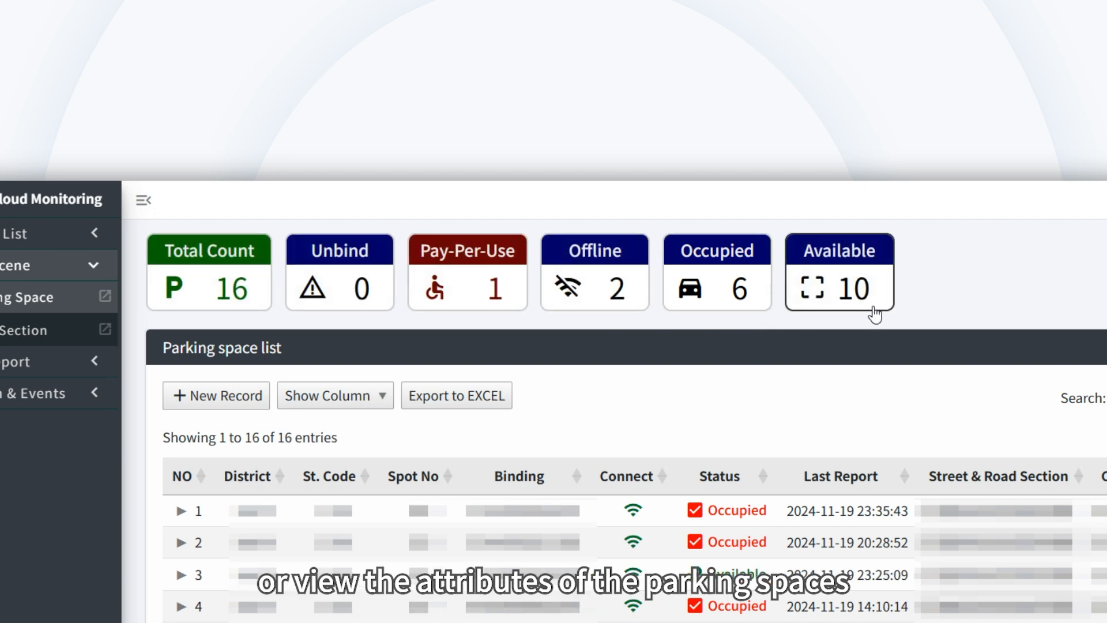
pyautogui.click(838, 273)
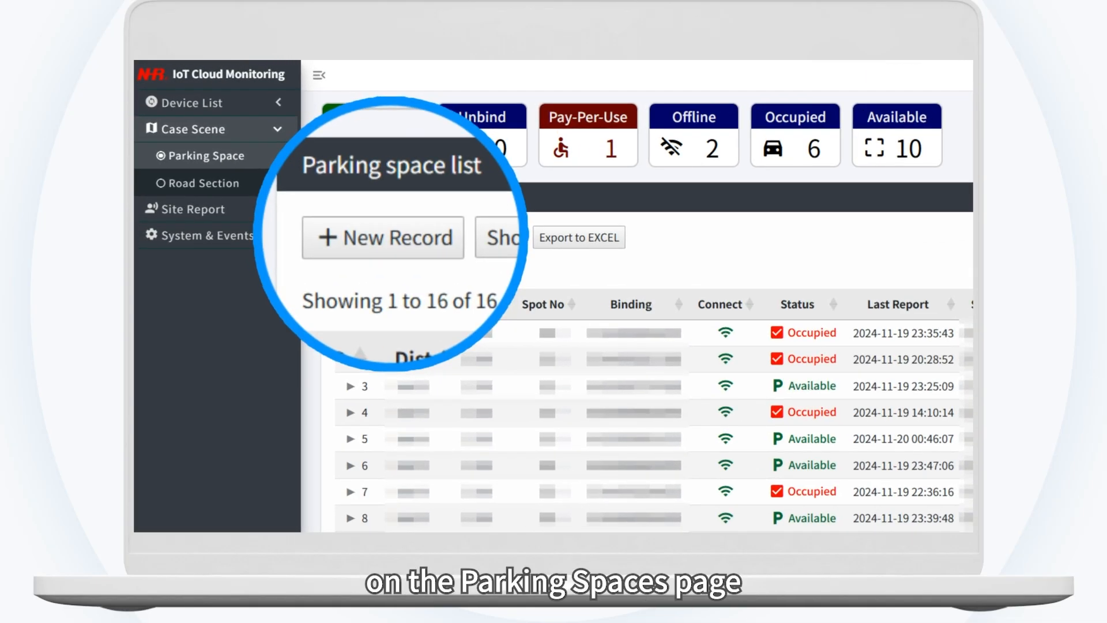
# Step: Start a new parking space record with + New Record
pyautogui.click(382, 238)
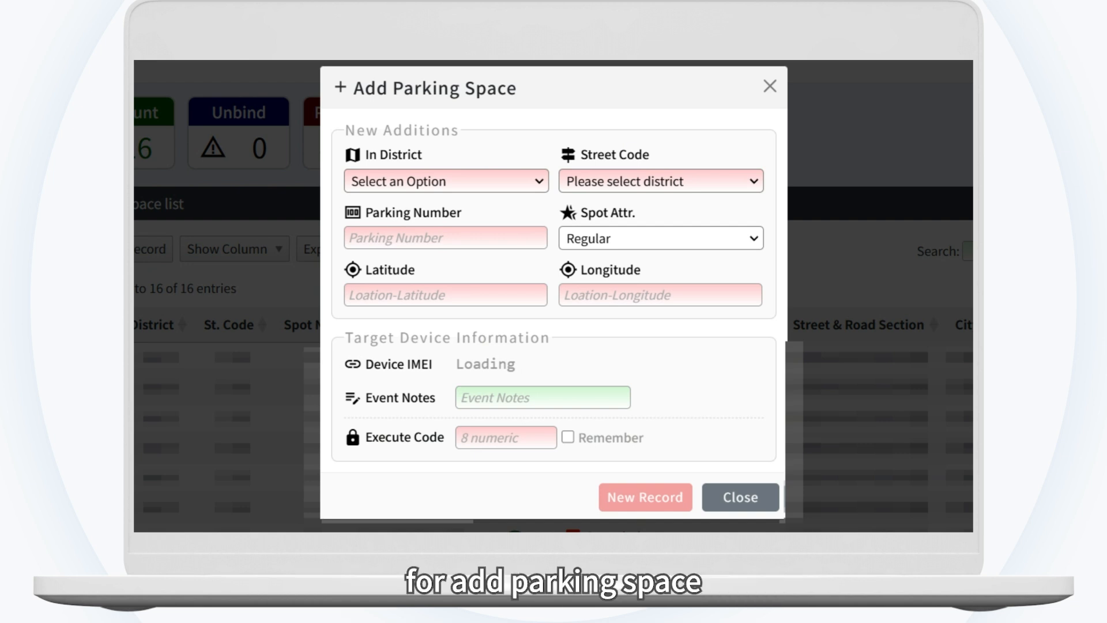
pyautogui.click(445, 181)
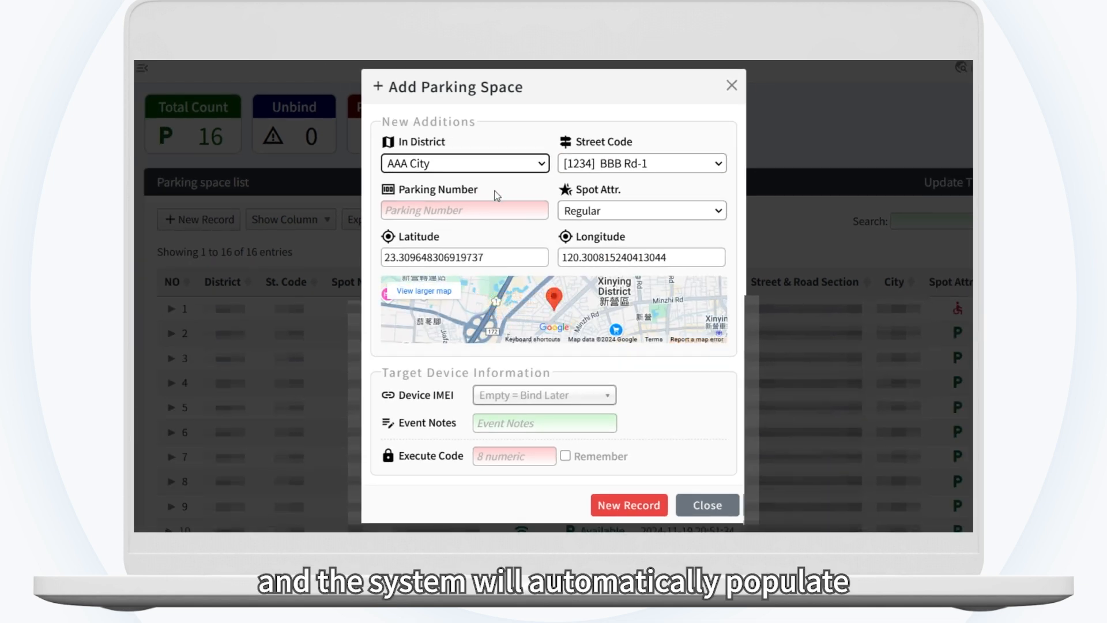
pyautogui.write('111112222233333')
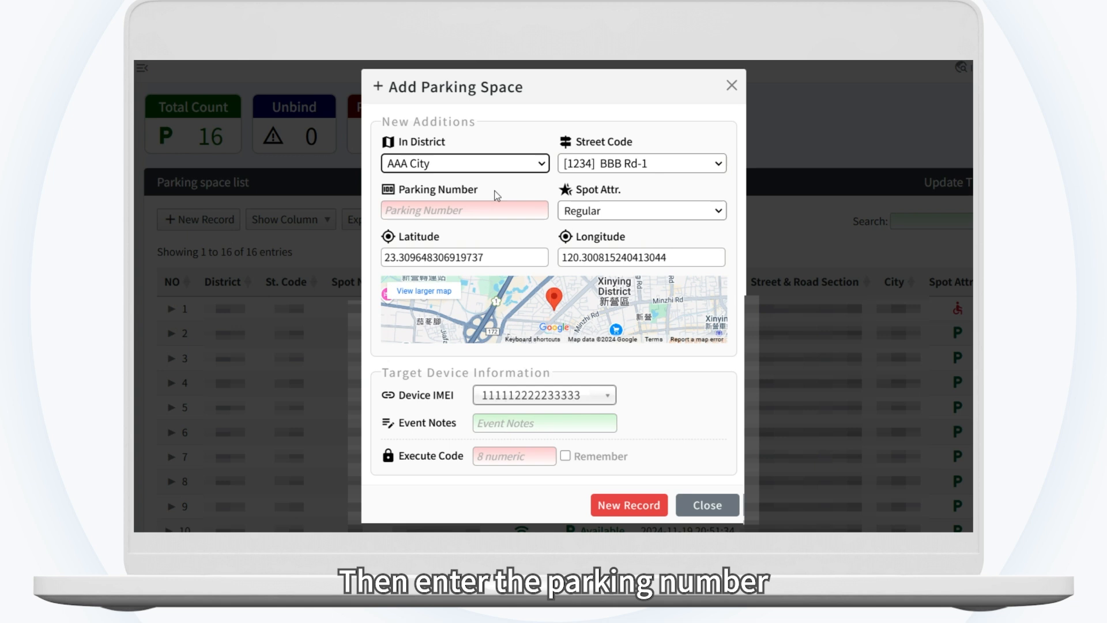
pyautogui.write('11')
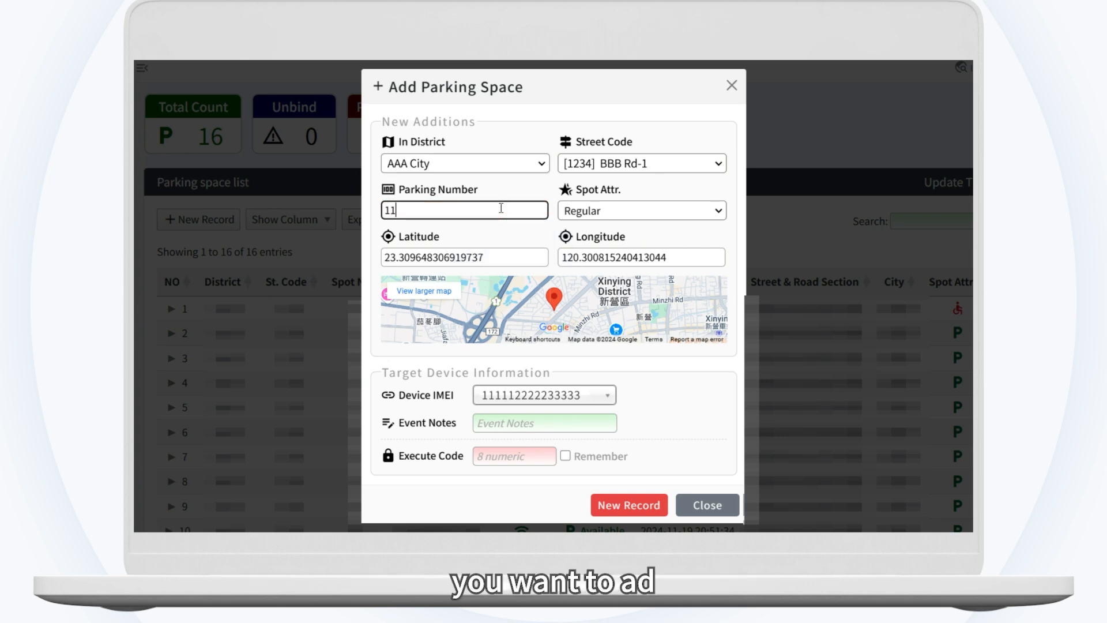
pyautogui.write('0')
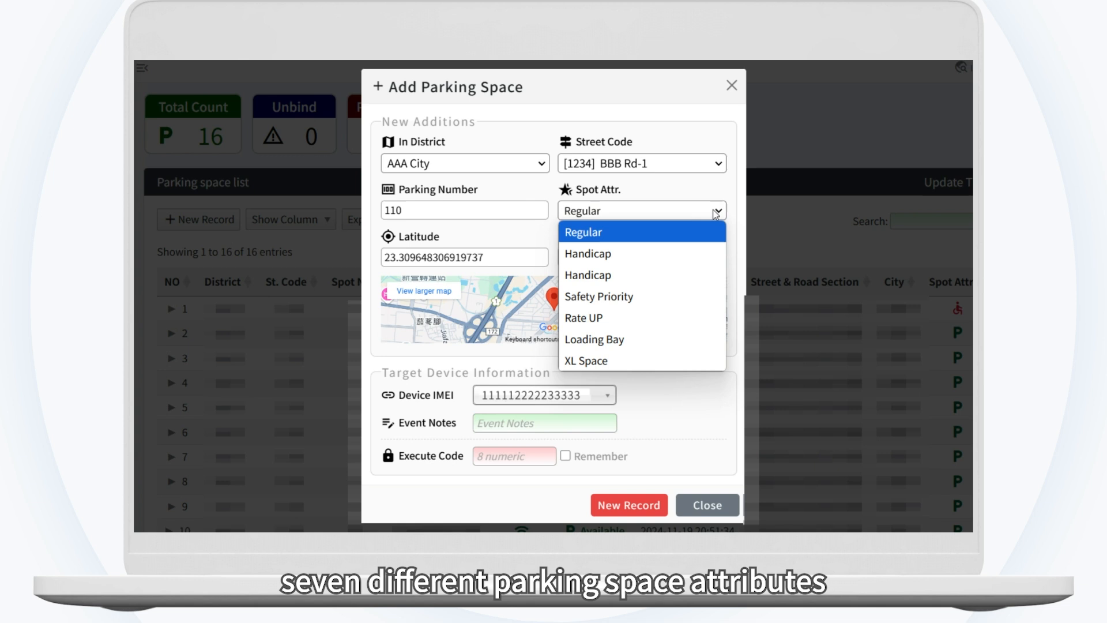
pyautogui.moveTo(652, 240)
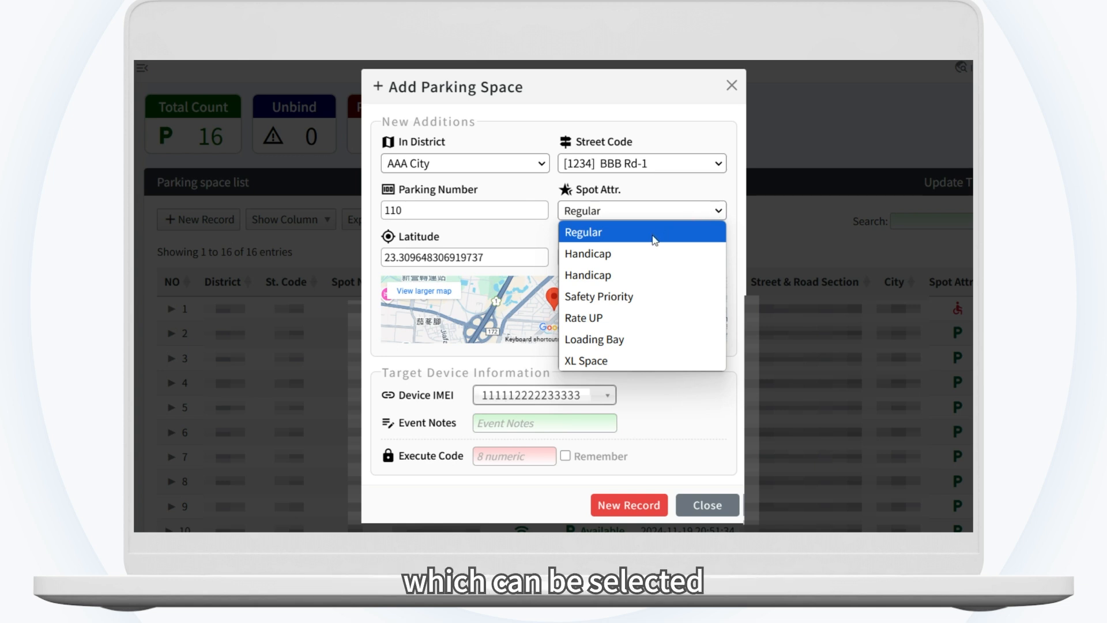
pyautogui.moveTo(641, 274)
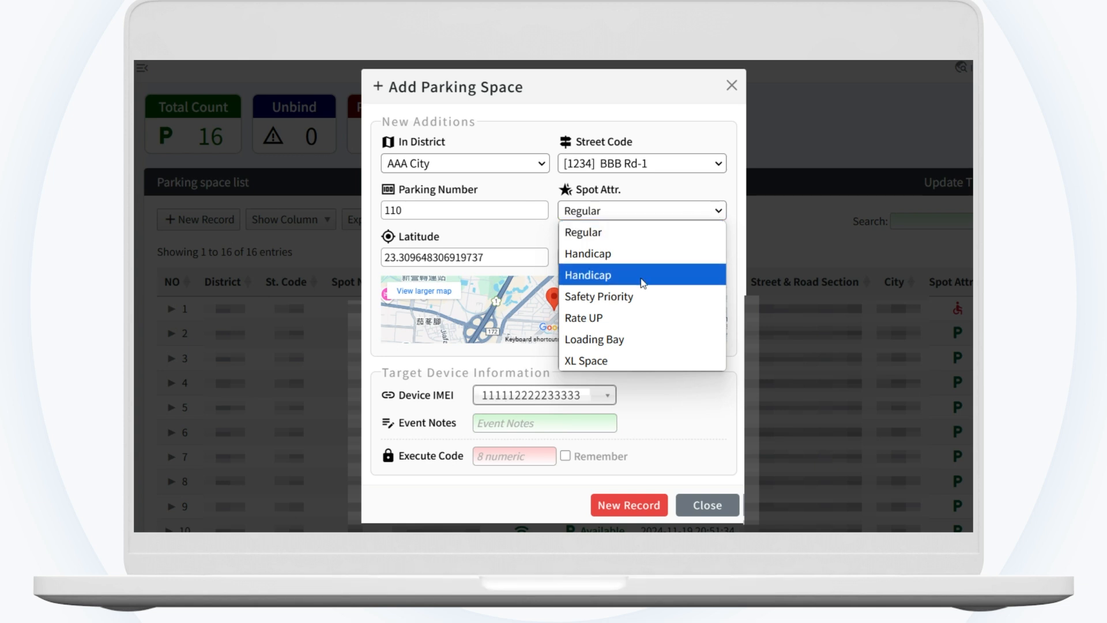
pyautogui.moveTo(641, 317)
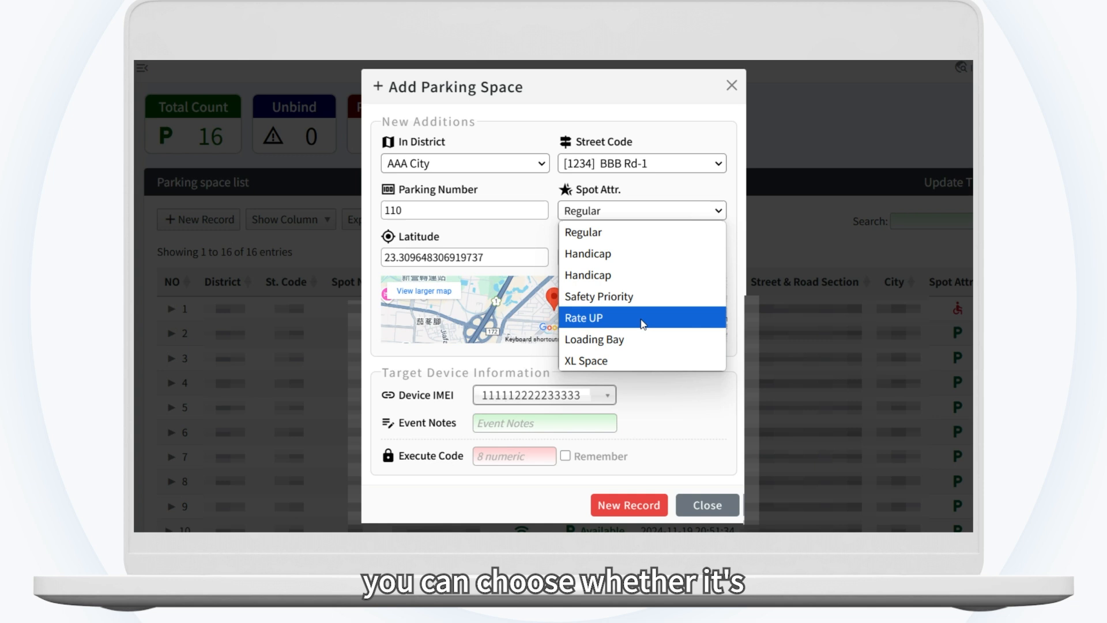
pyautogui.moveTo(643, 359)
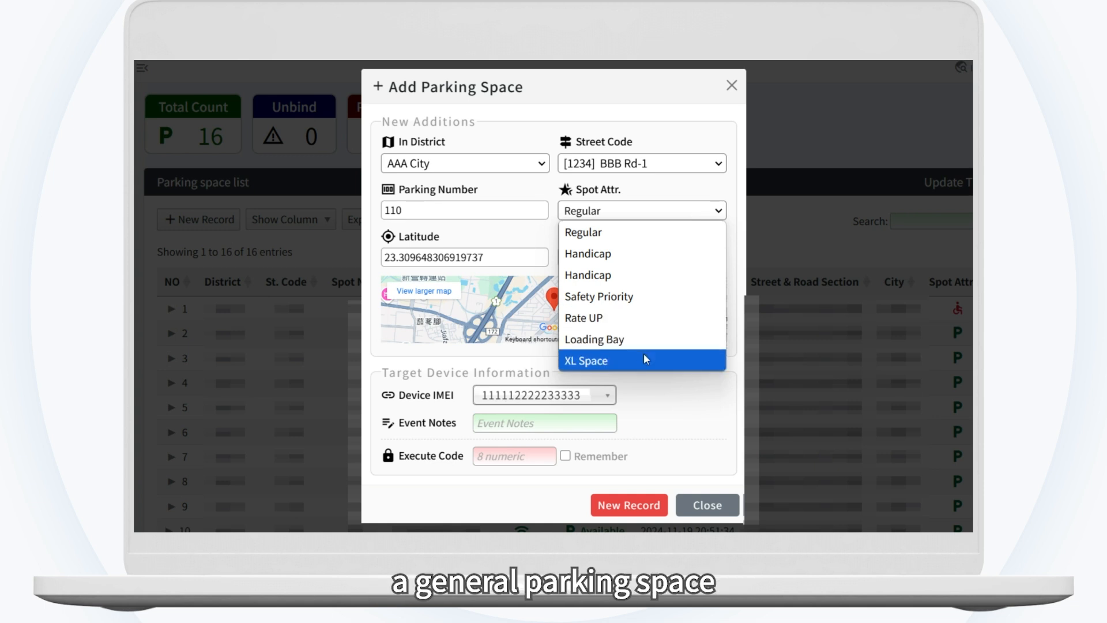
pyautogui.moveTo(642, 317)
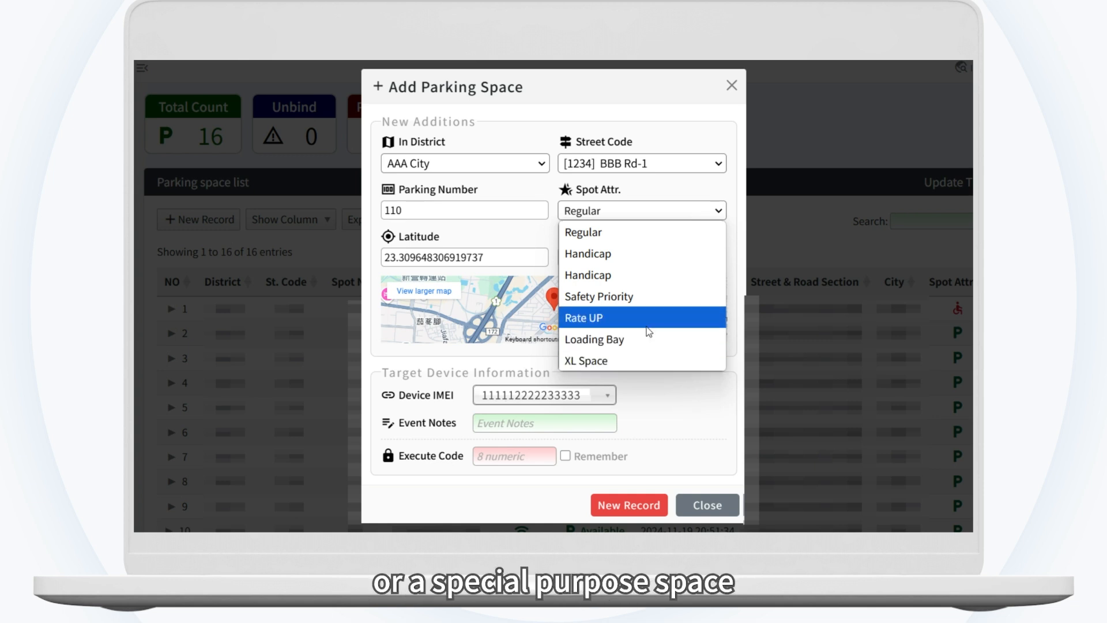
pyautogui.moveTo(642, 274)
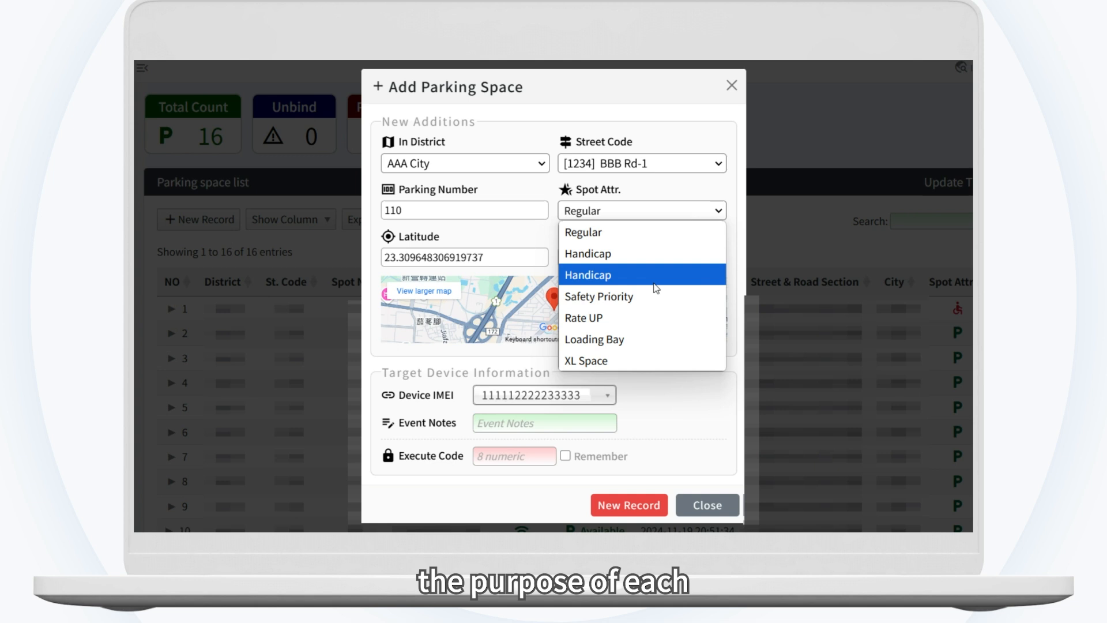
pyautogui.moveTo(642, 253)
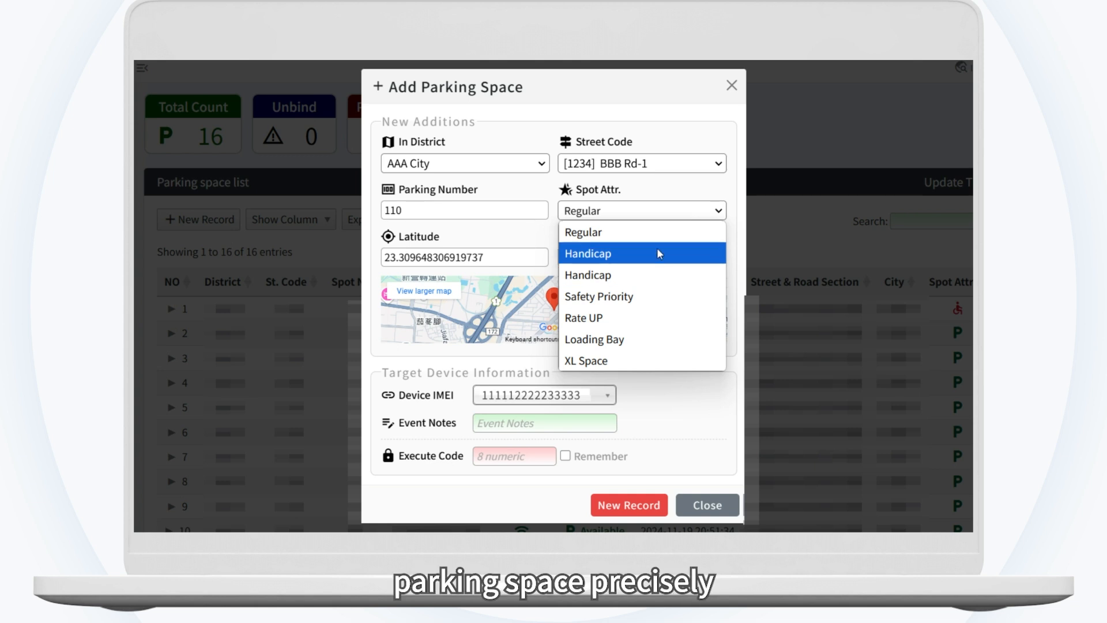
pyautogui.click(584, 232)
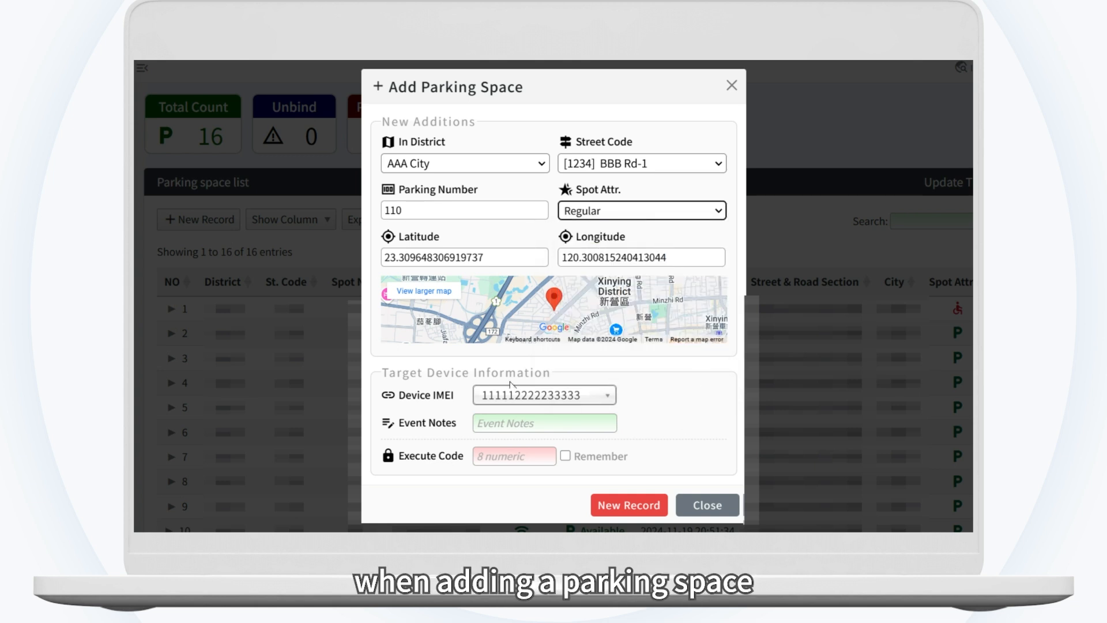
pyautogui.click(543, 394)
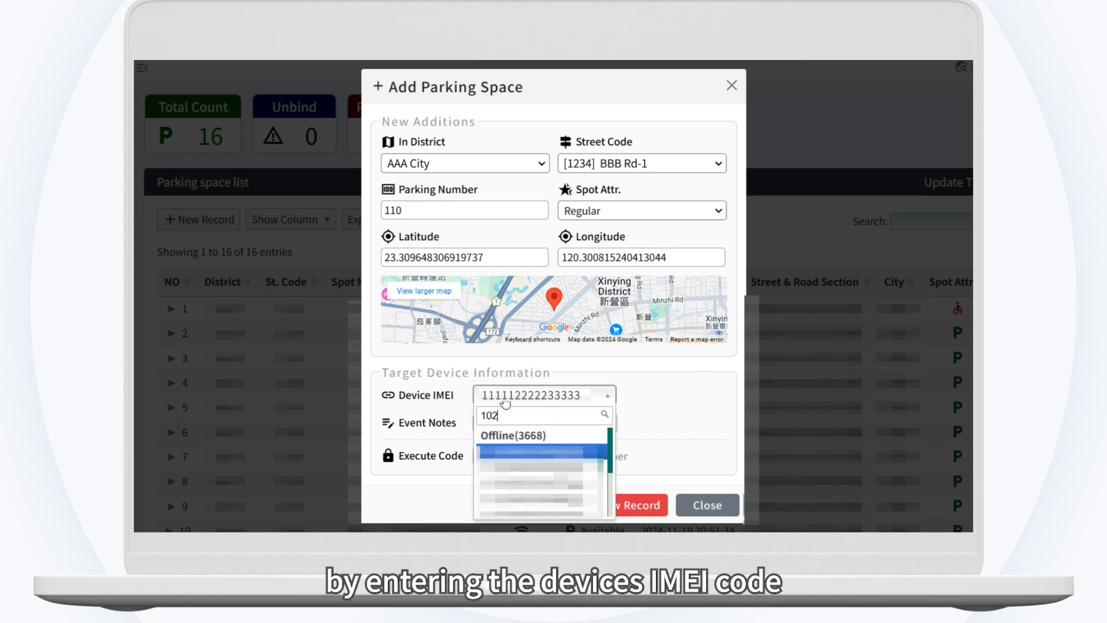
pyautogui.click(539, 452)
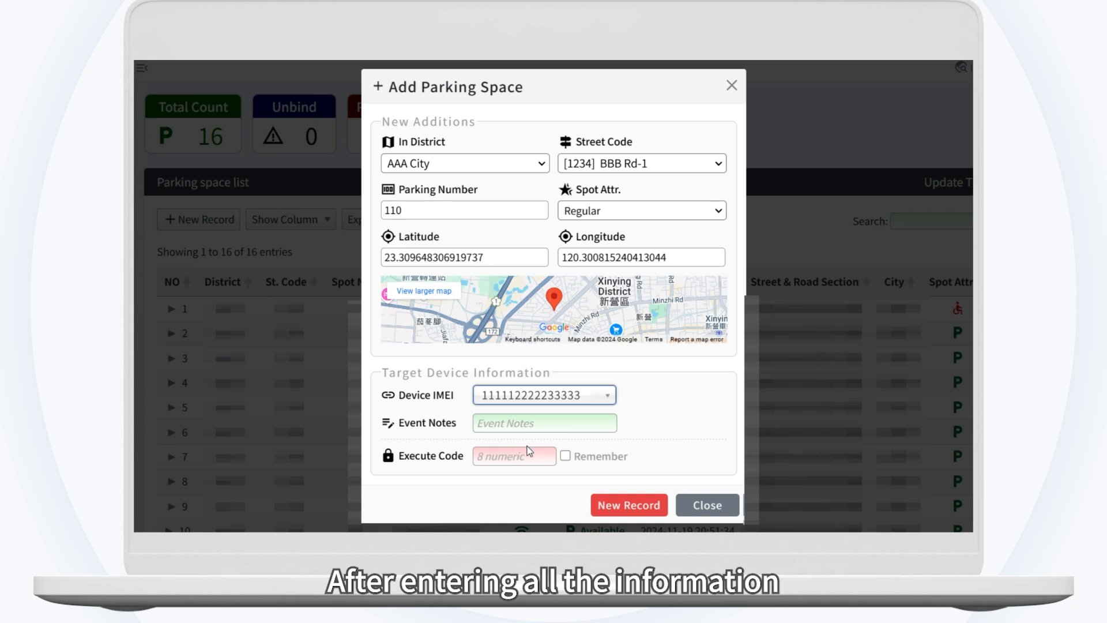
# Step: Enter execution code 84, have it remembered, and close the Add Parking Space form
pyautogui.click(514, 455)
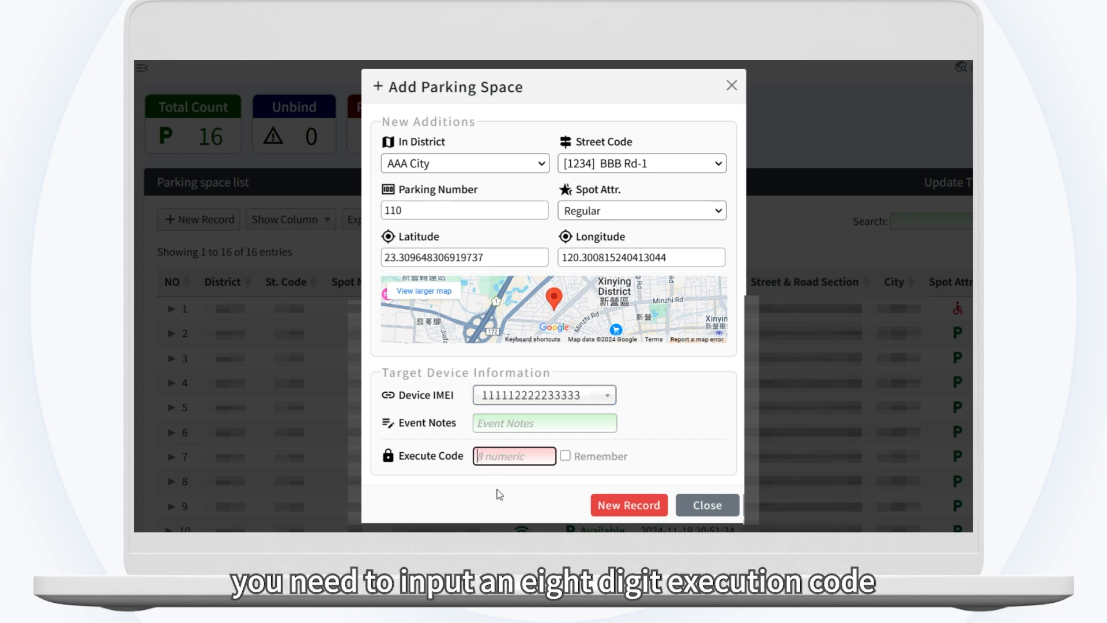
pyautogui.write('84')
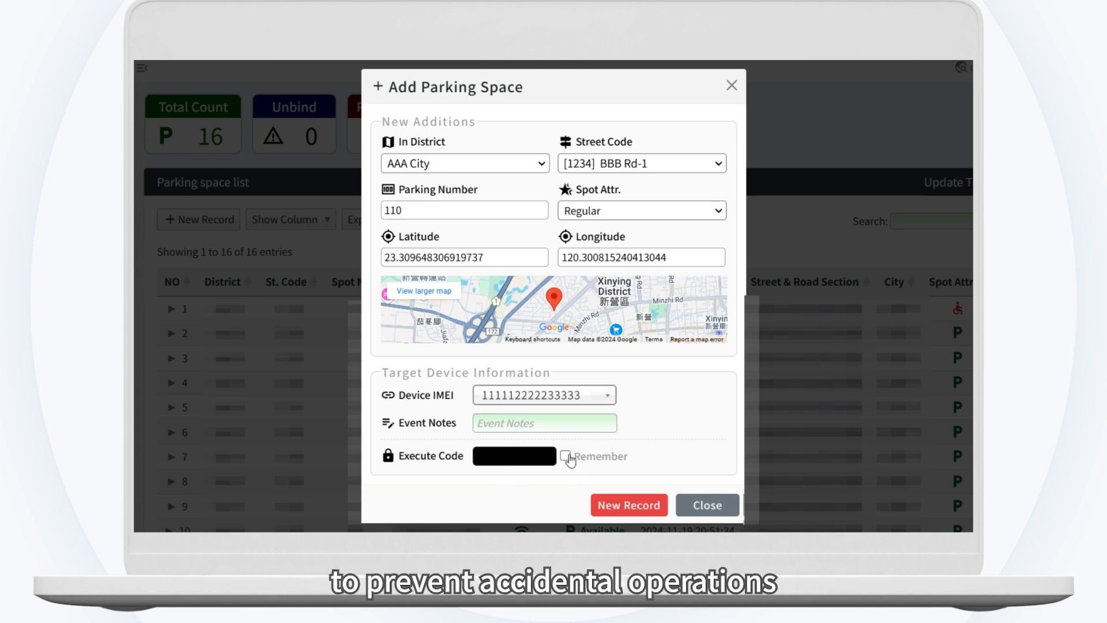
pyautogui.moveTo(568, 460)
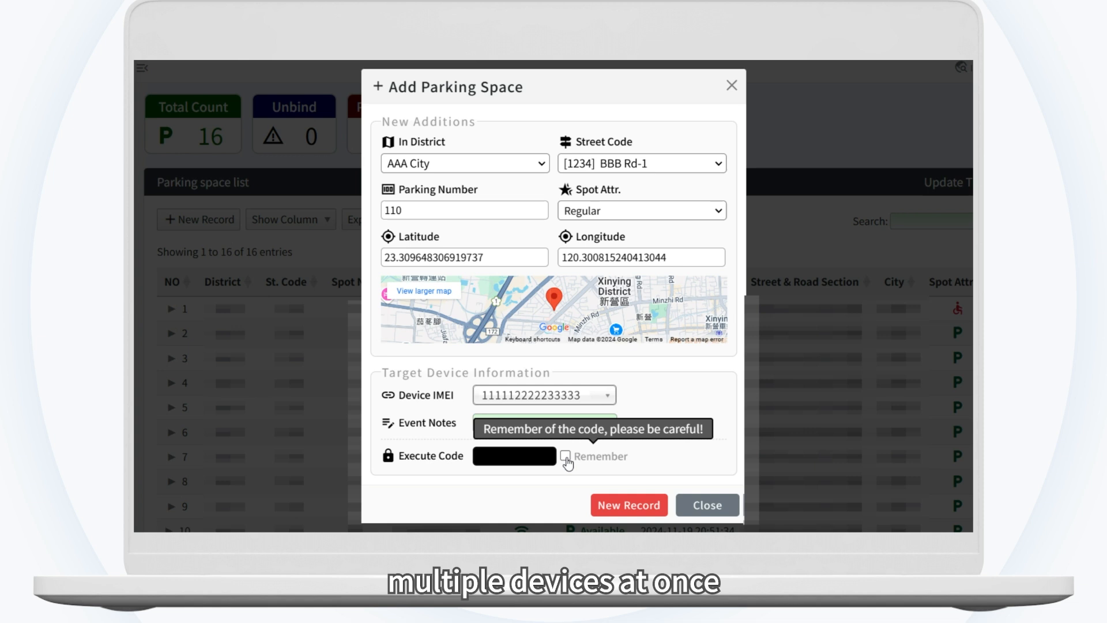
pyautogui.click(564, 456)
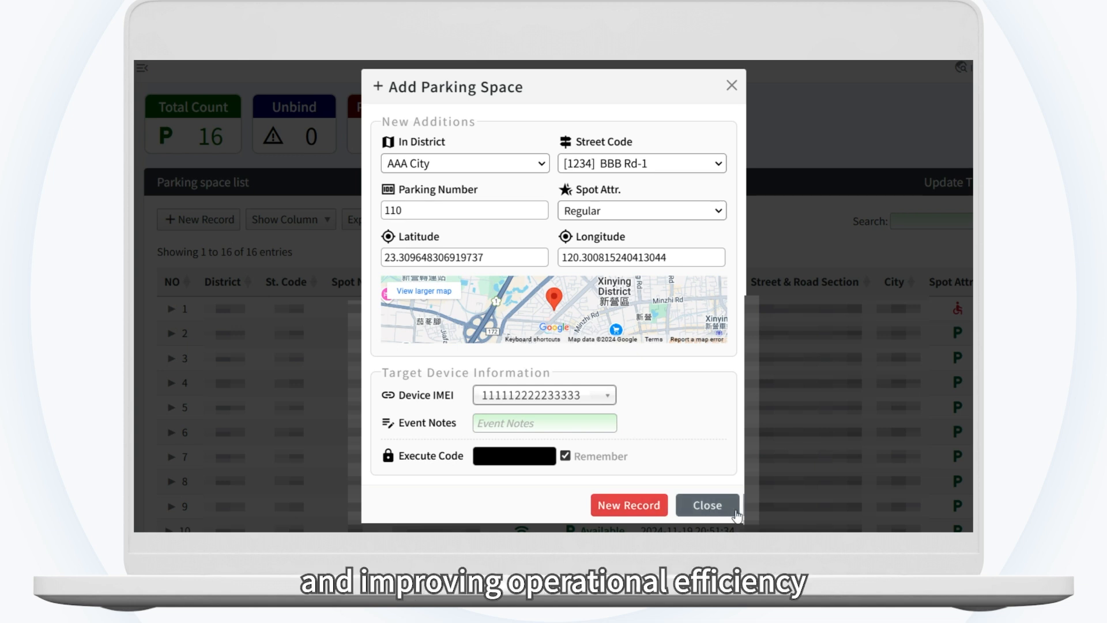
pyautogui.click(707, 505)
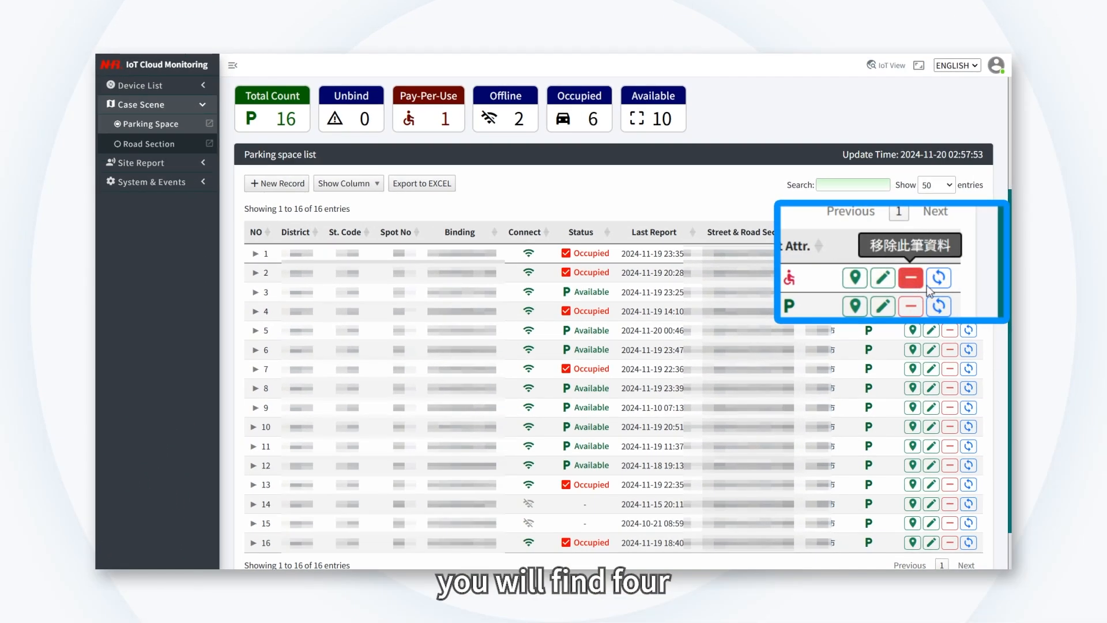
pyautogui.moveTo(890, 228)
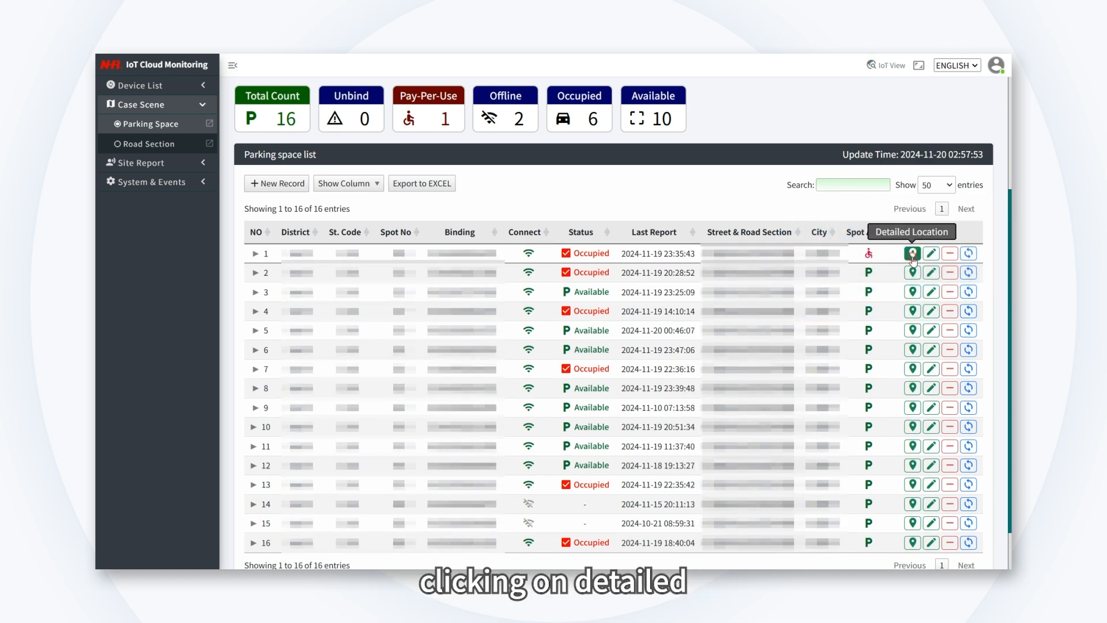
pyautogui.click(910, 253)
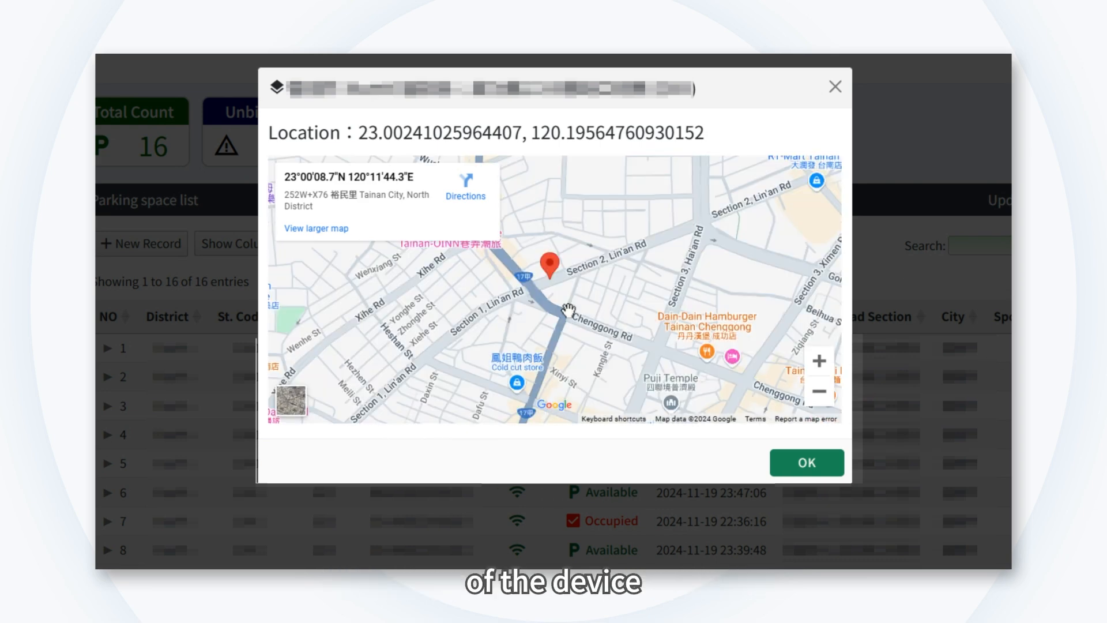
pyautogui.click(818, 360)
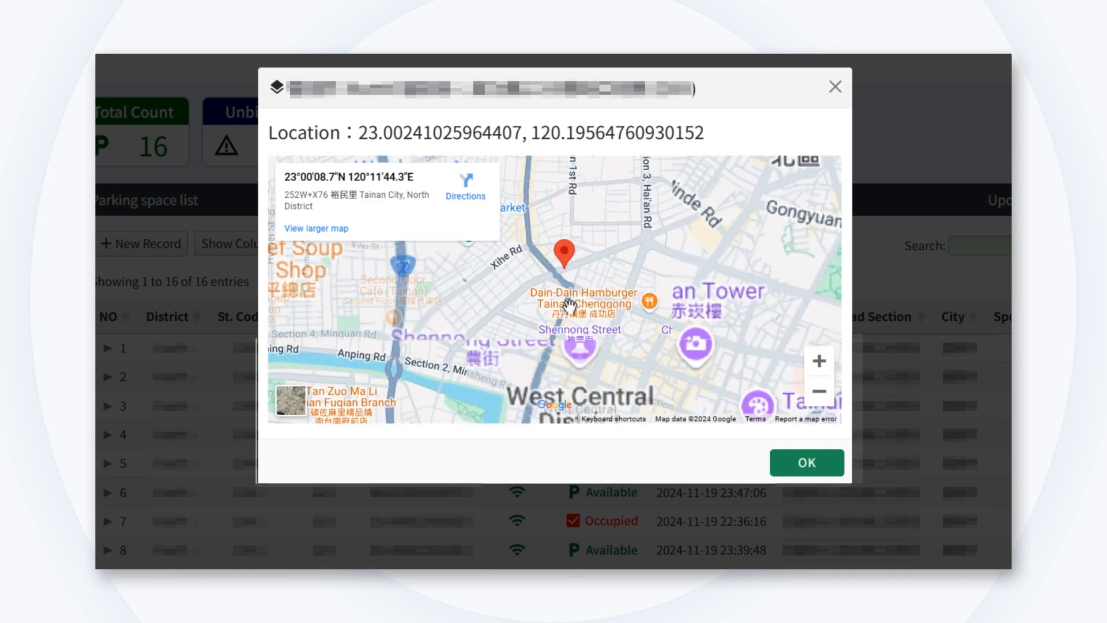
pyautogui.click(806, 462)
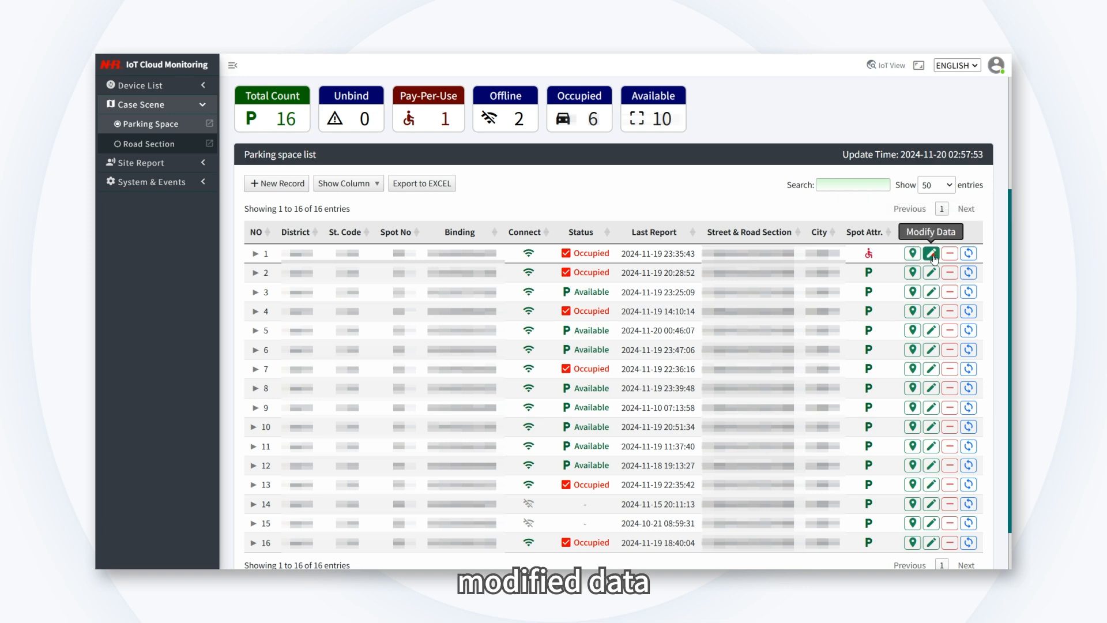
pyautogui.click(930, 253)
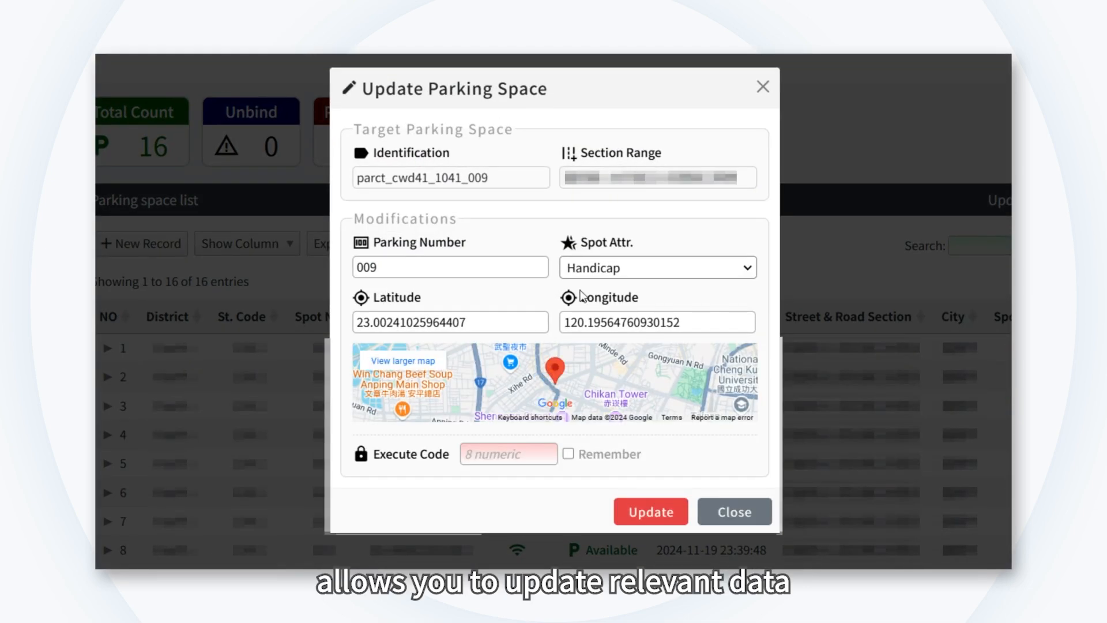
pyautogui.click(450, 267)
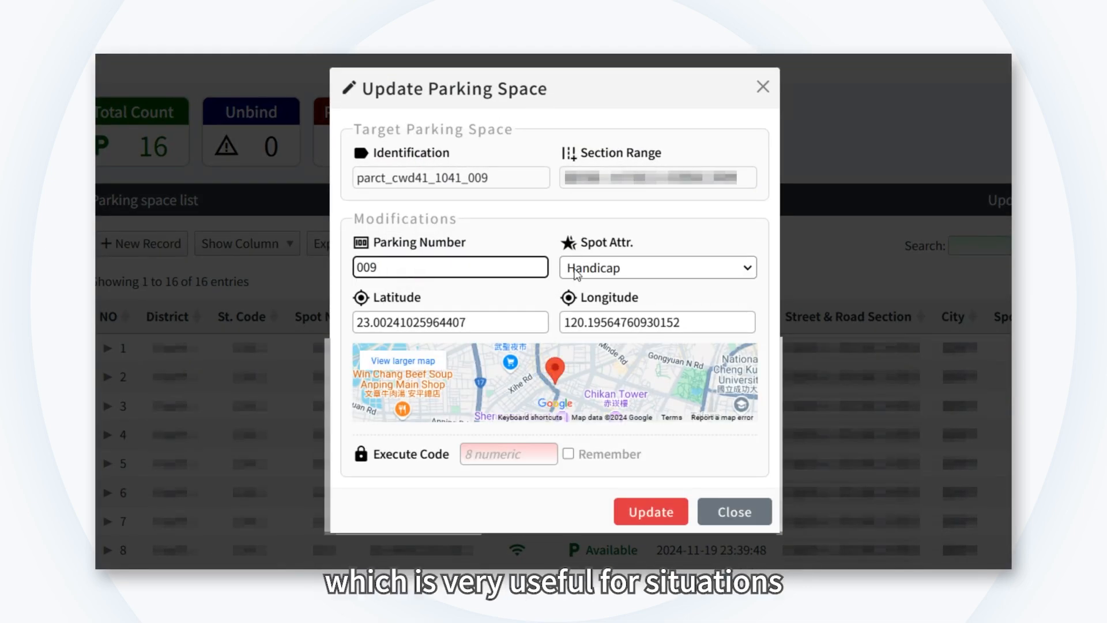
pyautogui.click(656, 266)
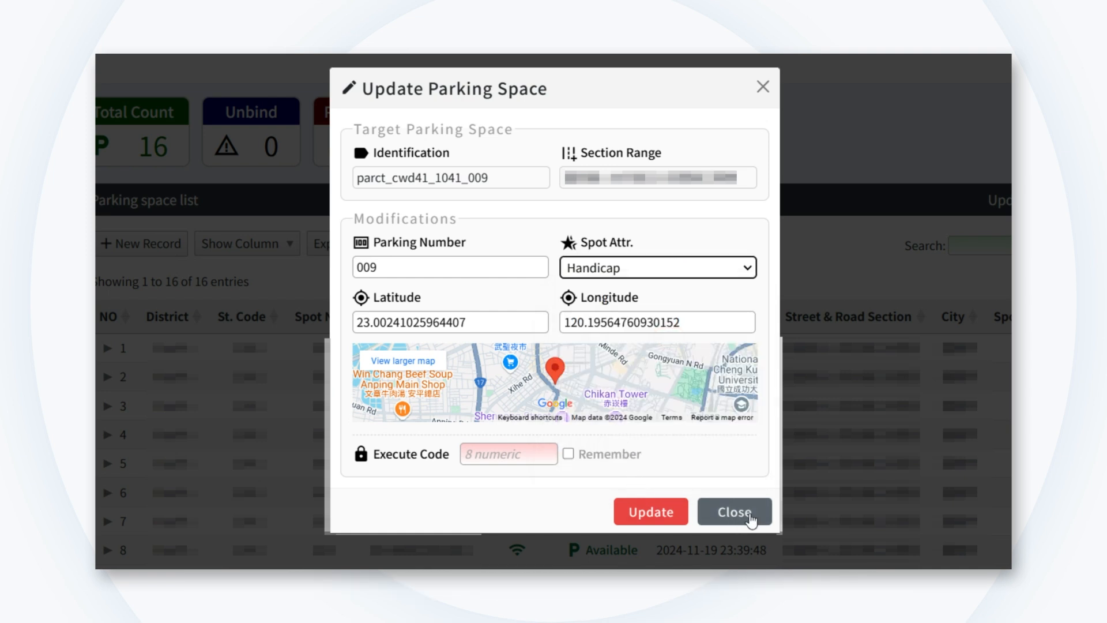
pyautogui.moveTo(756, 523)
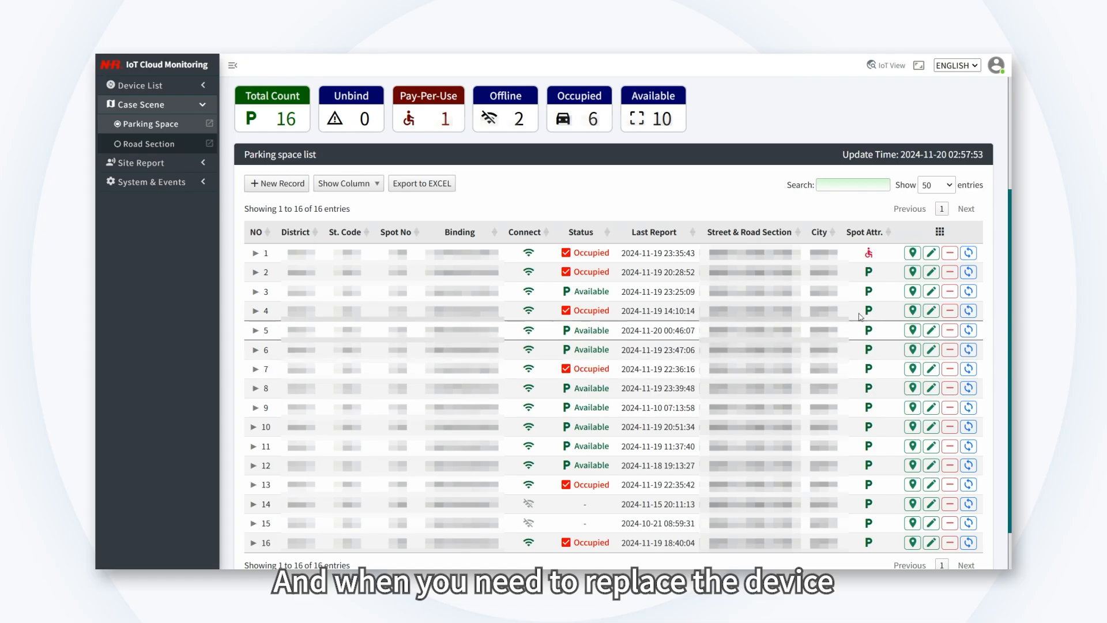
pyautogui.click(969, 272)
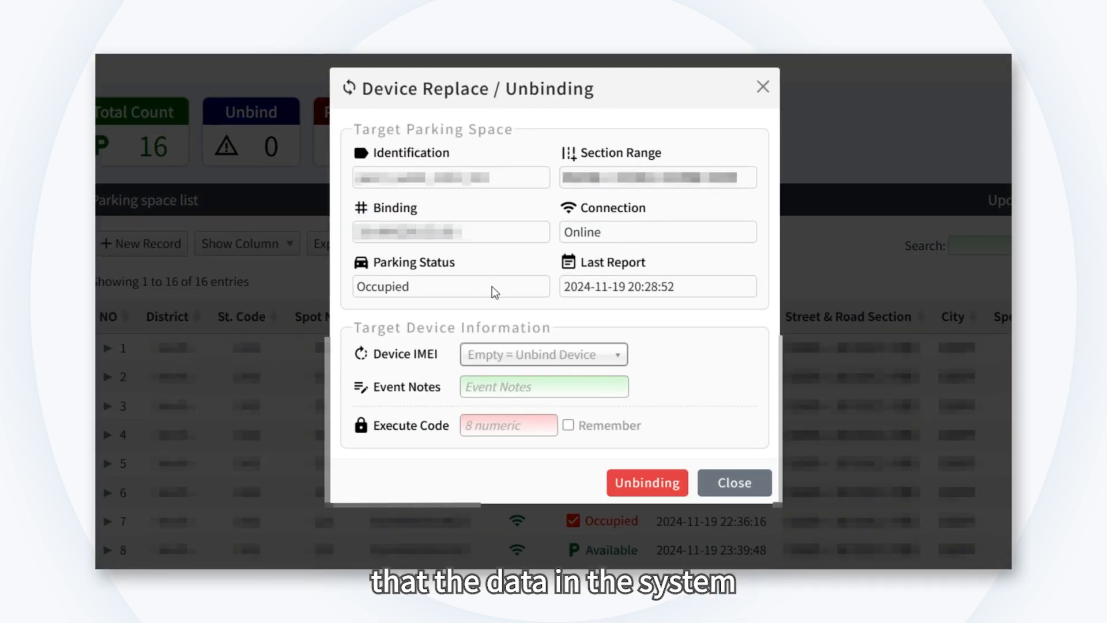
pyautogui.moveTo(531, 352)
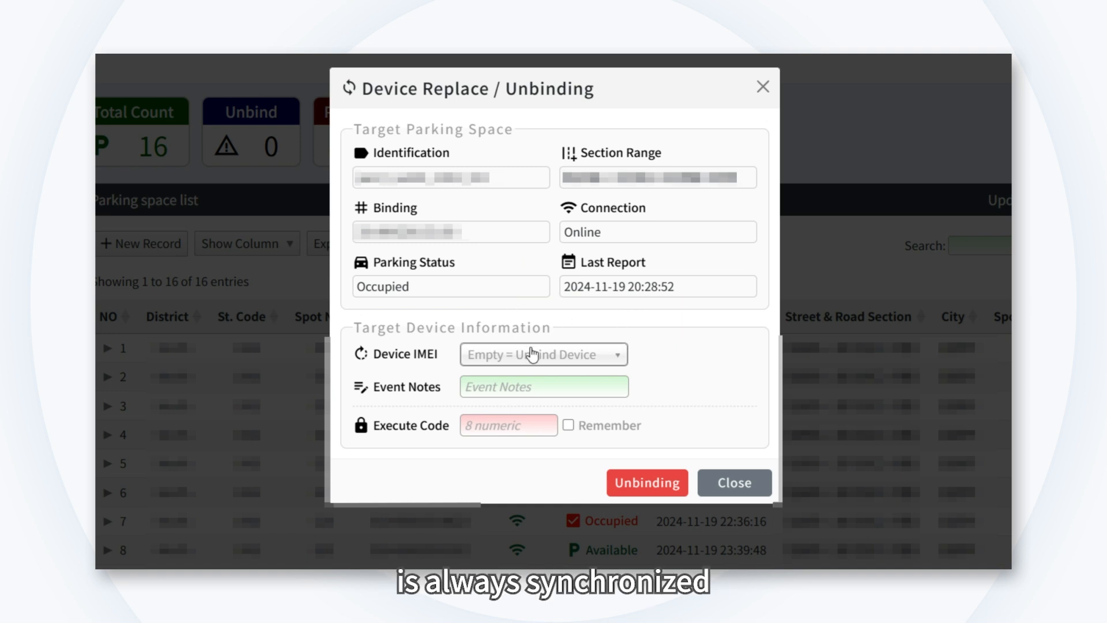
pyautogui.click(507, 425)
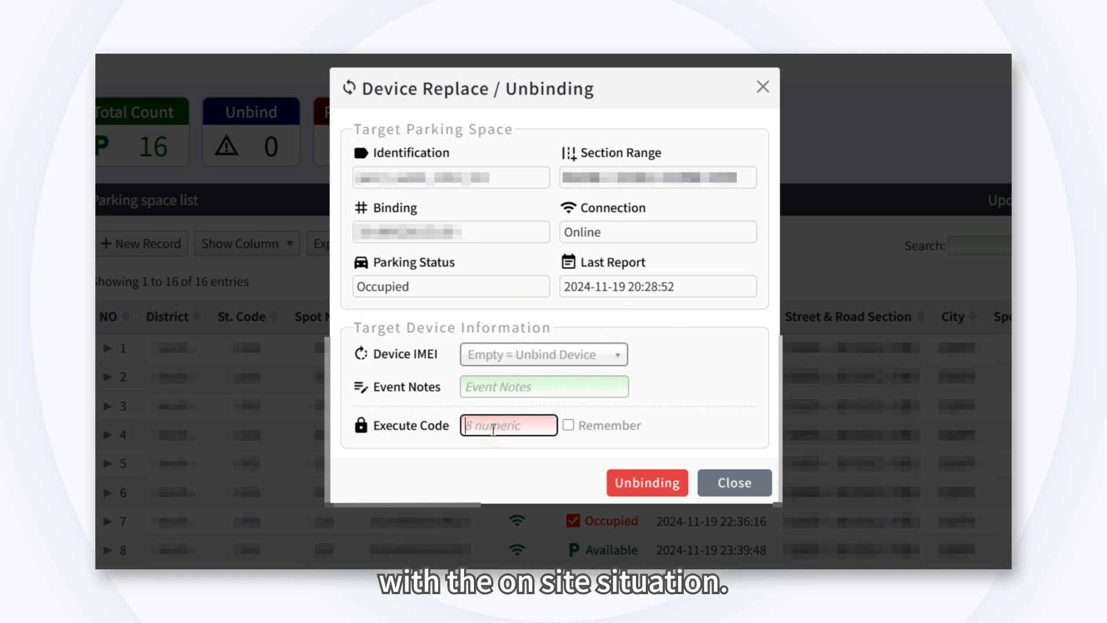
pyautogui.write('00')
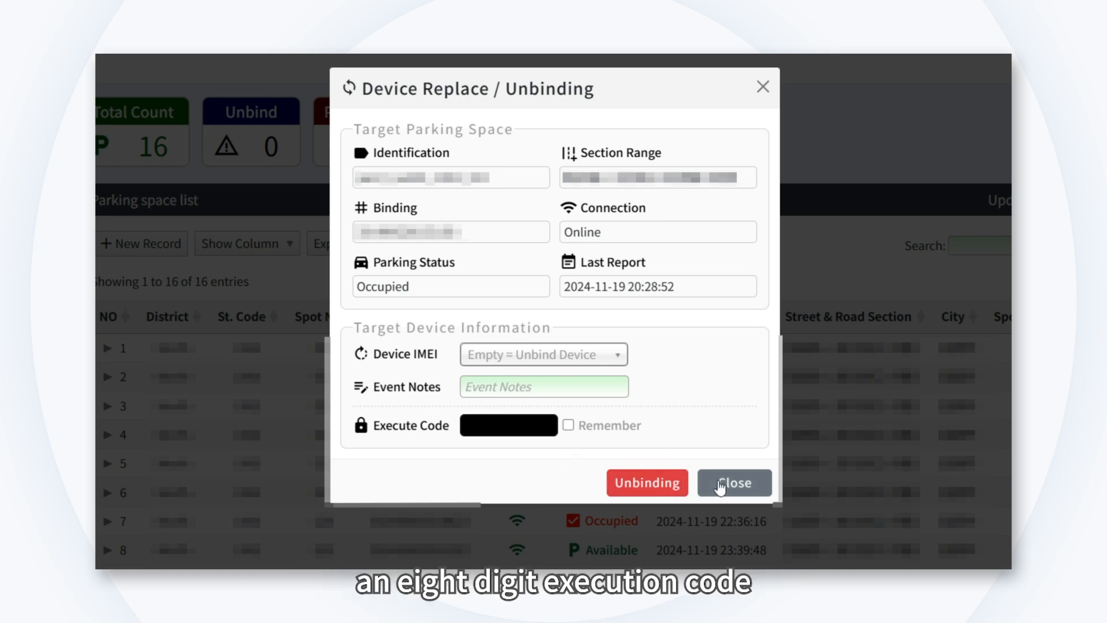
pyautogui.click(733, 483)
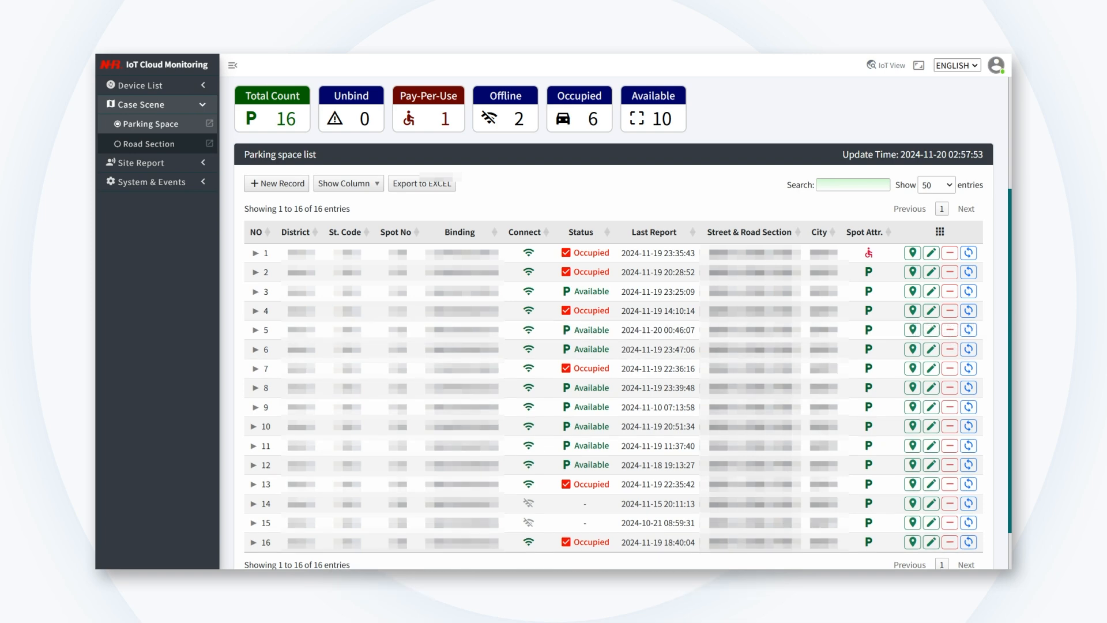
# Step: Switch to the Road Section list showing 26 street sections with parking counts
pyautogui.click(151, 143)
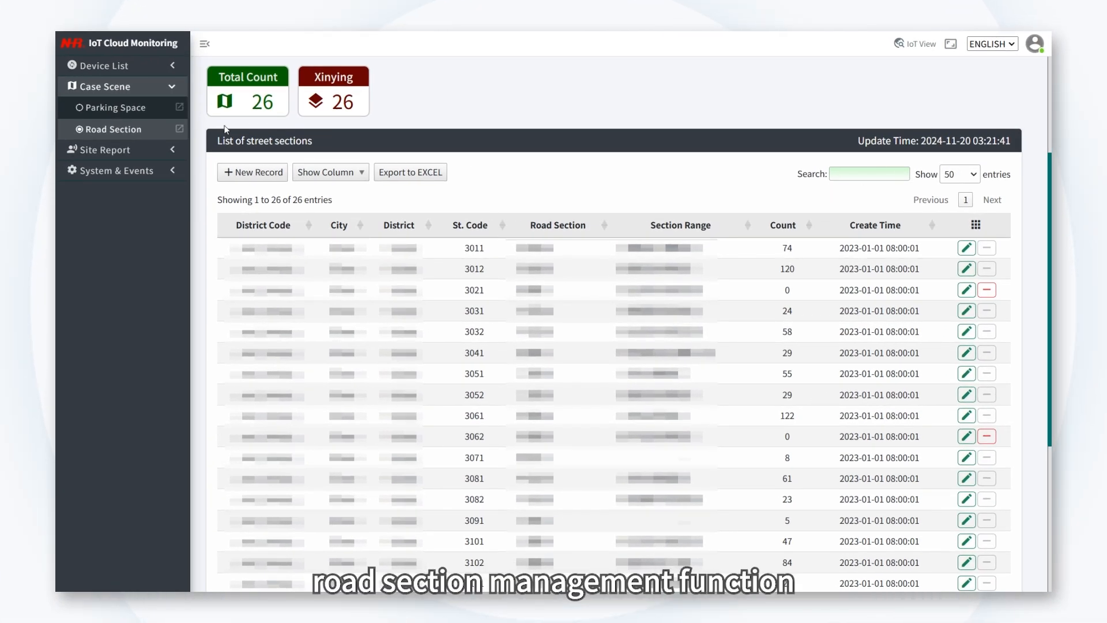
pyautogui.moveTo(112, 129)
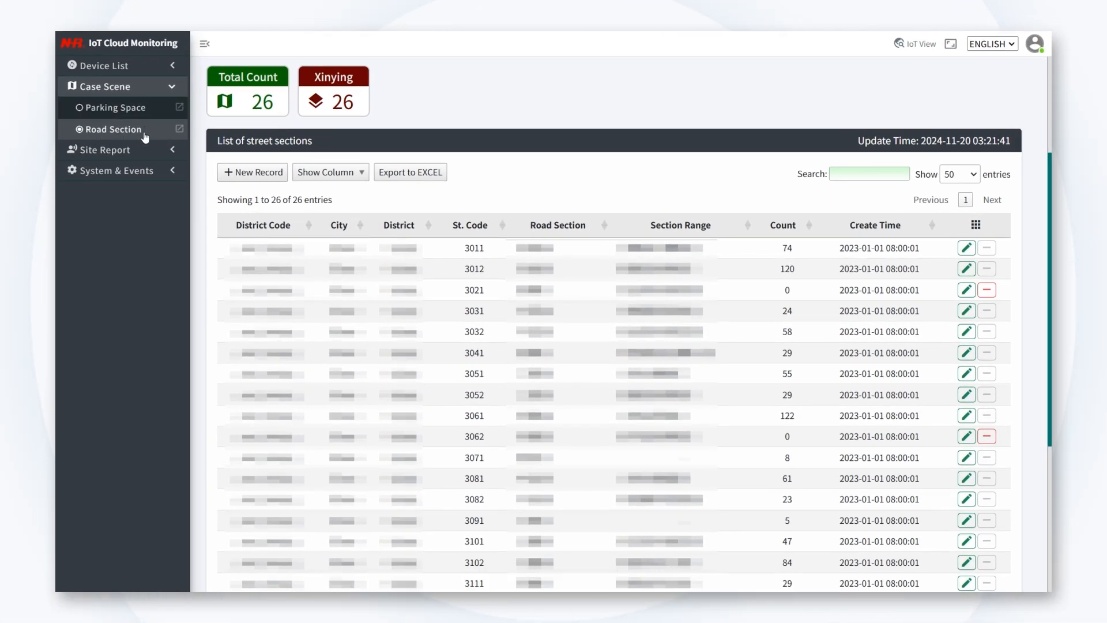
pyautogui.moveTo(435, 104)
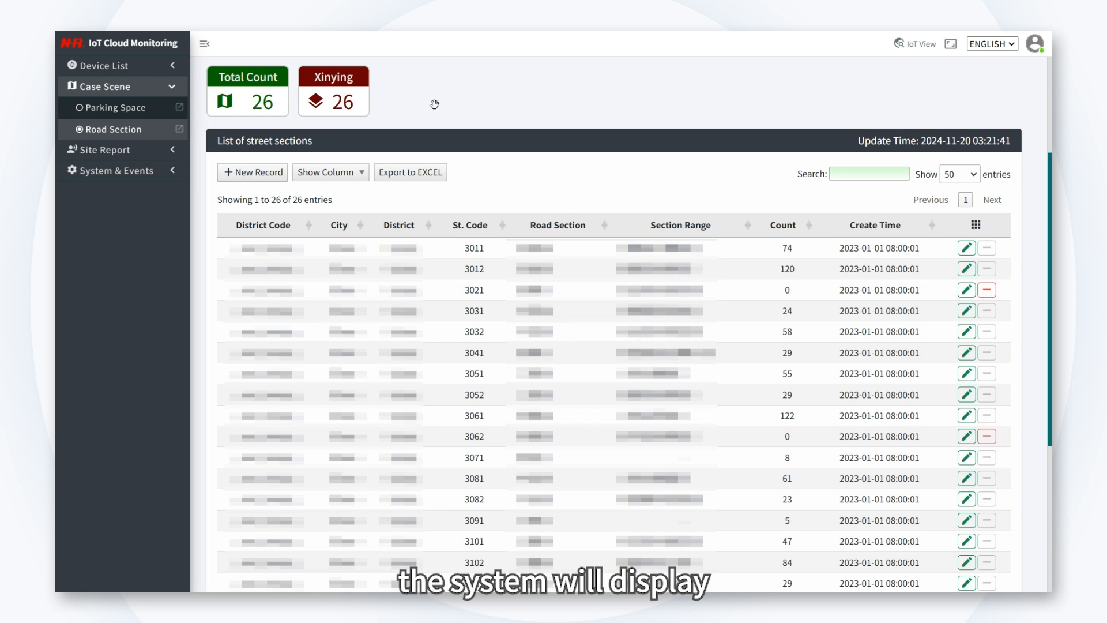
pyautogui.moveTo(970, 172)
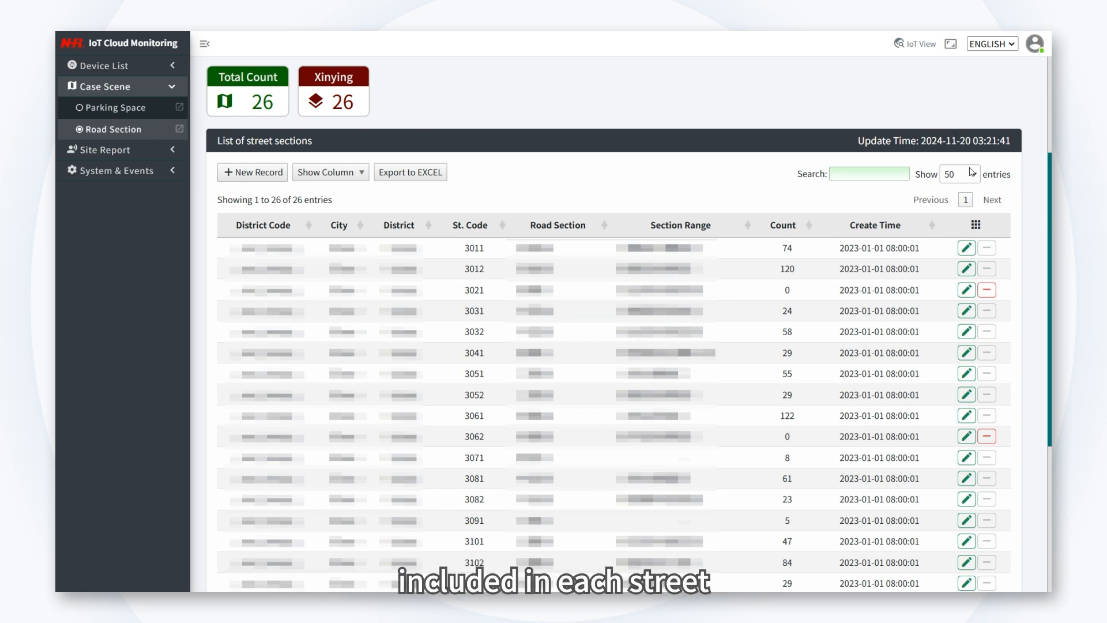
pyautogui.moveTo(965, 248)
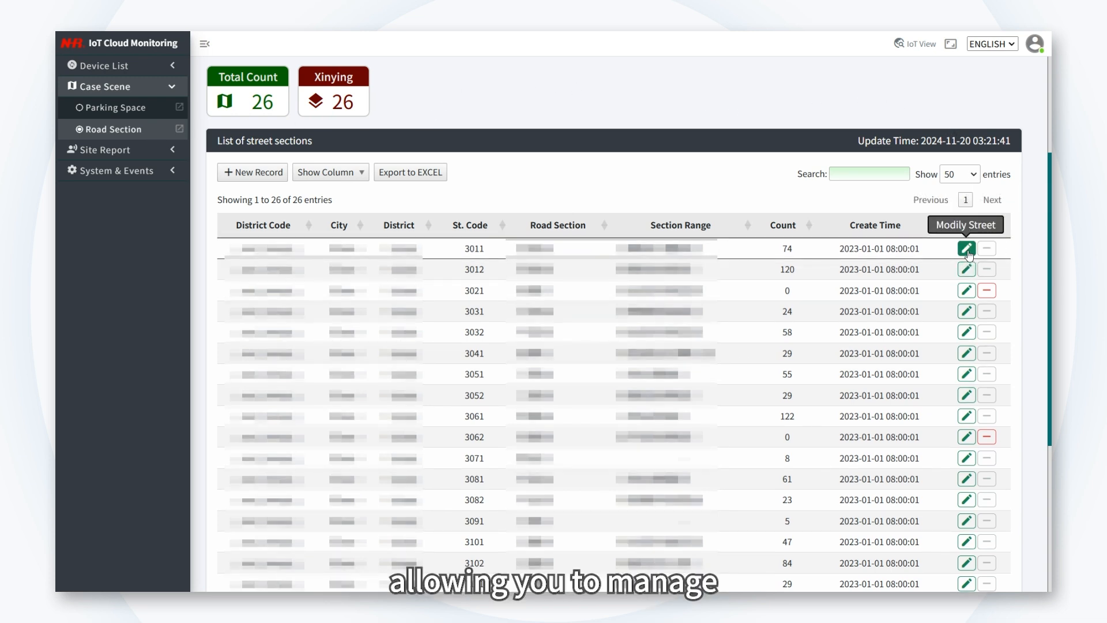
pyautogui.moveTo(986, 247)
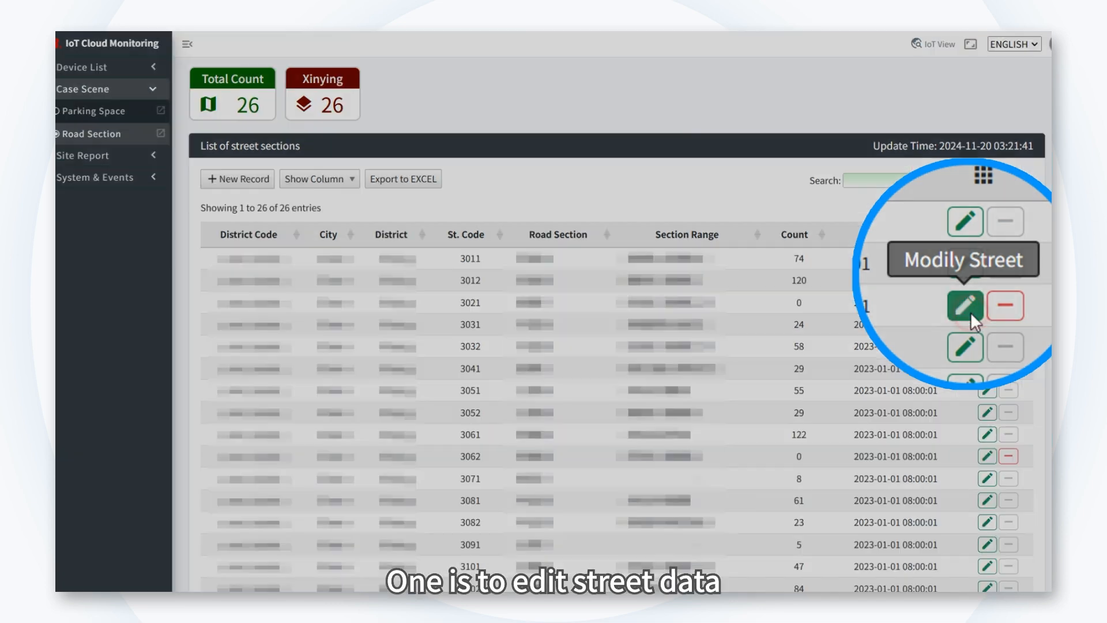
pyautogui.click(964, 304)
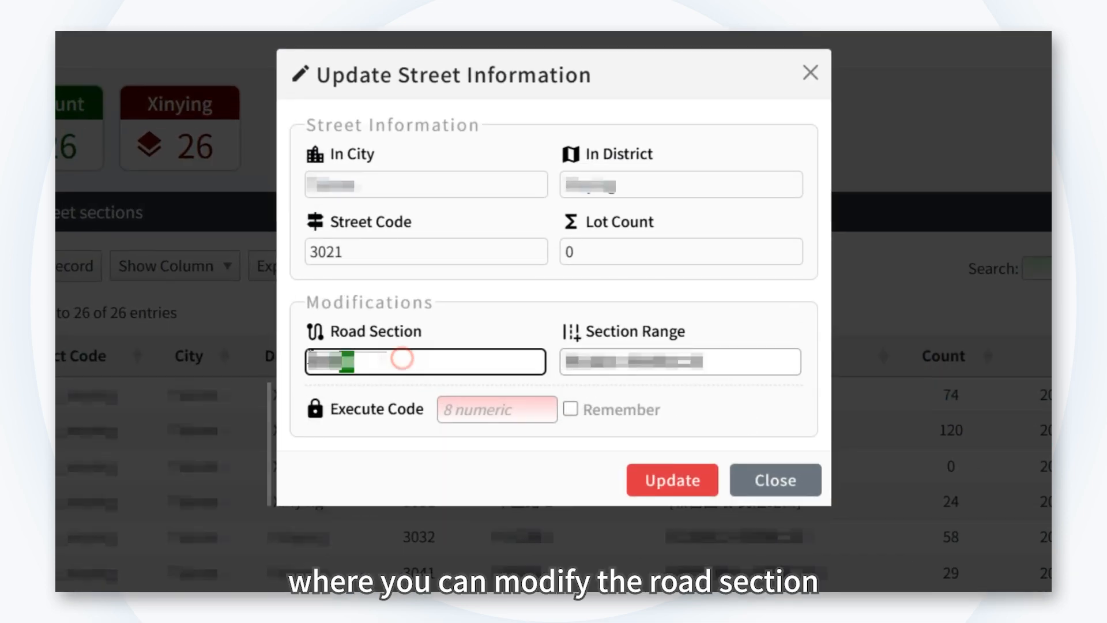
pyautogui.click(681, 361)
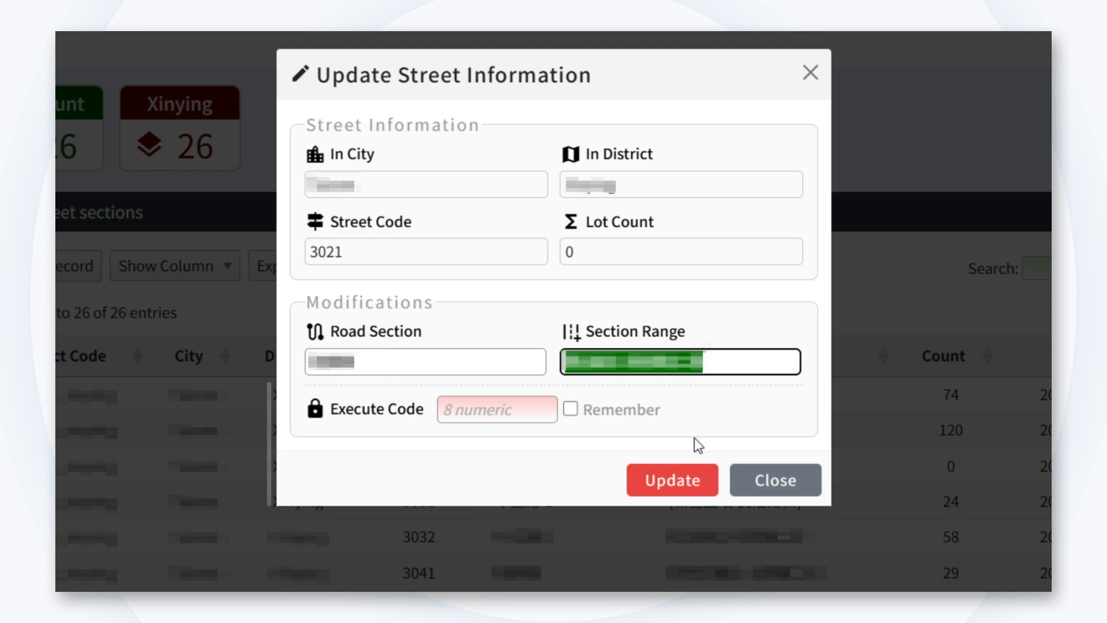
pyautogui.moveTo(774, 480)
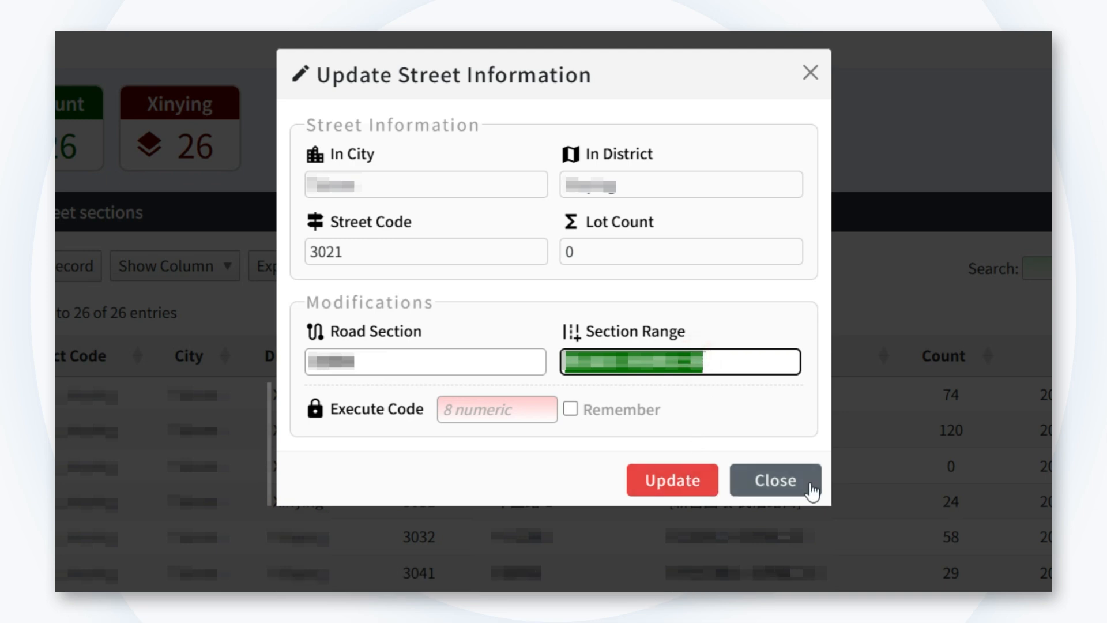
pyautogui.click(771, 480)
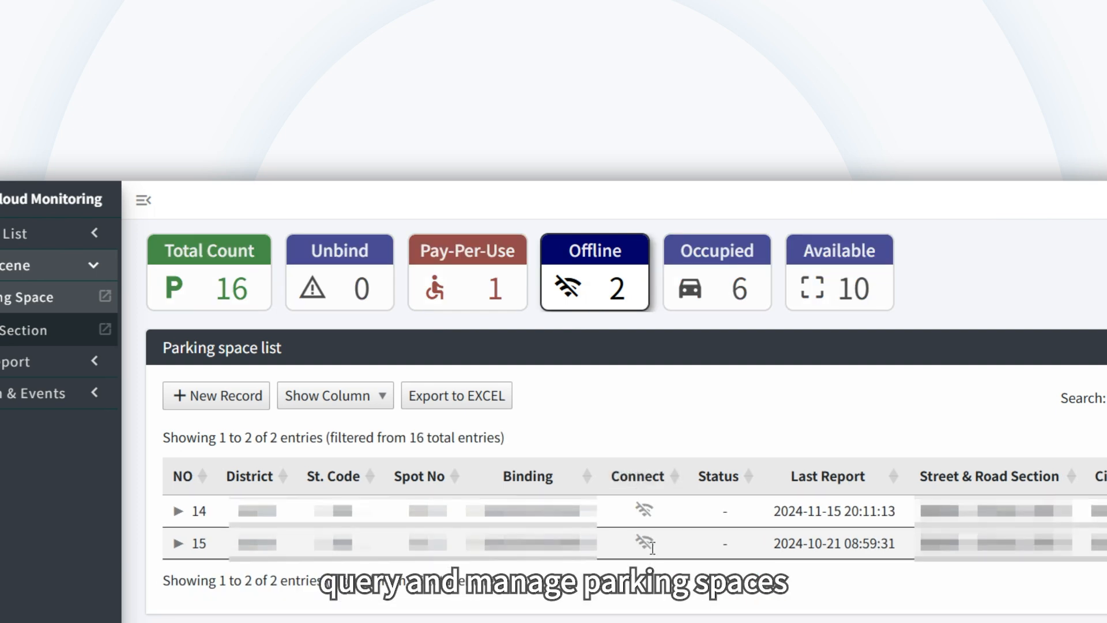
pyautogui.click(839, 272)
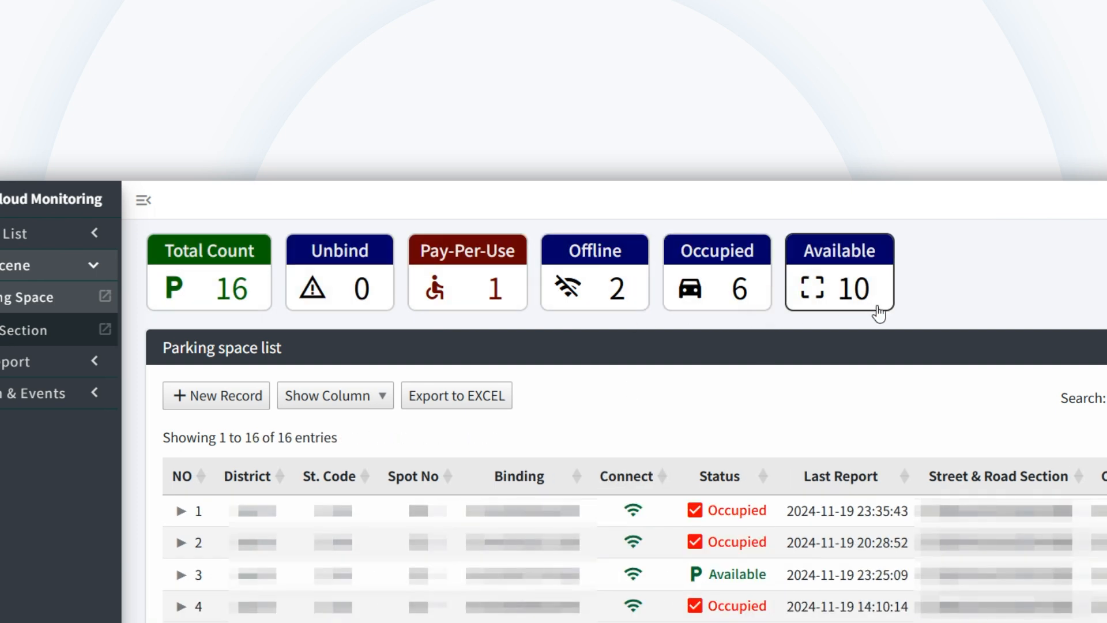
pyautogui.click(216, 394)
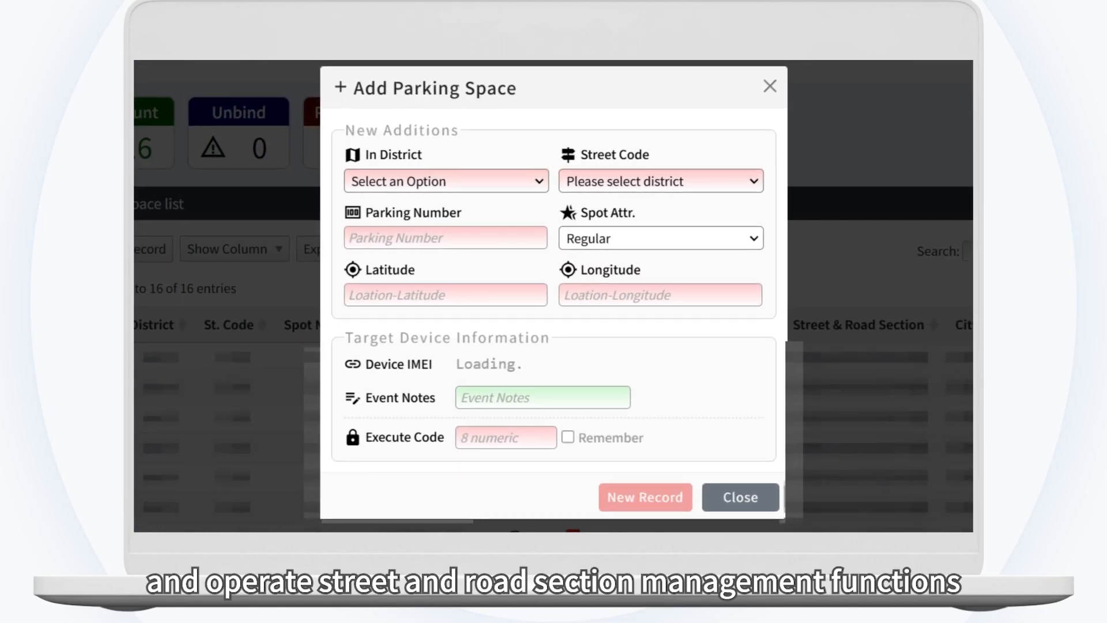
pyautogui.click(739, 496)
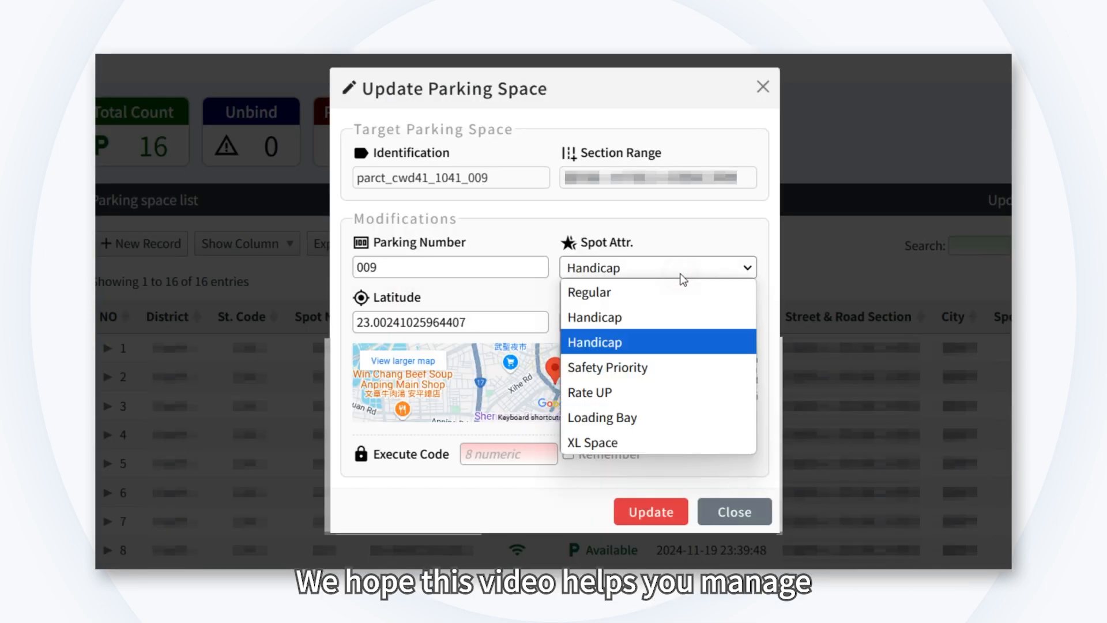
pyautogui.click(592, 341)
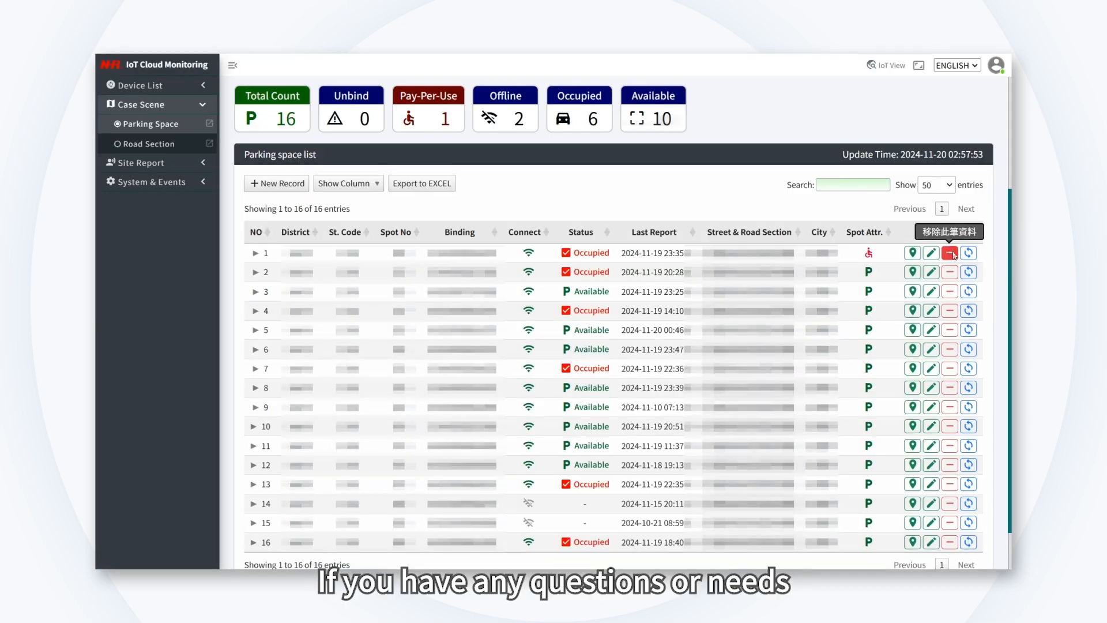
pyautogui.click(150, 143)
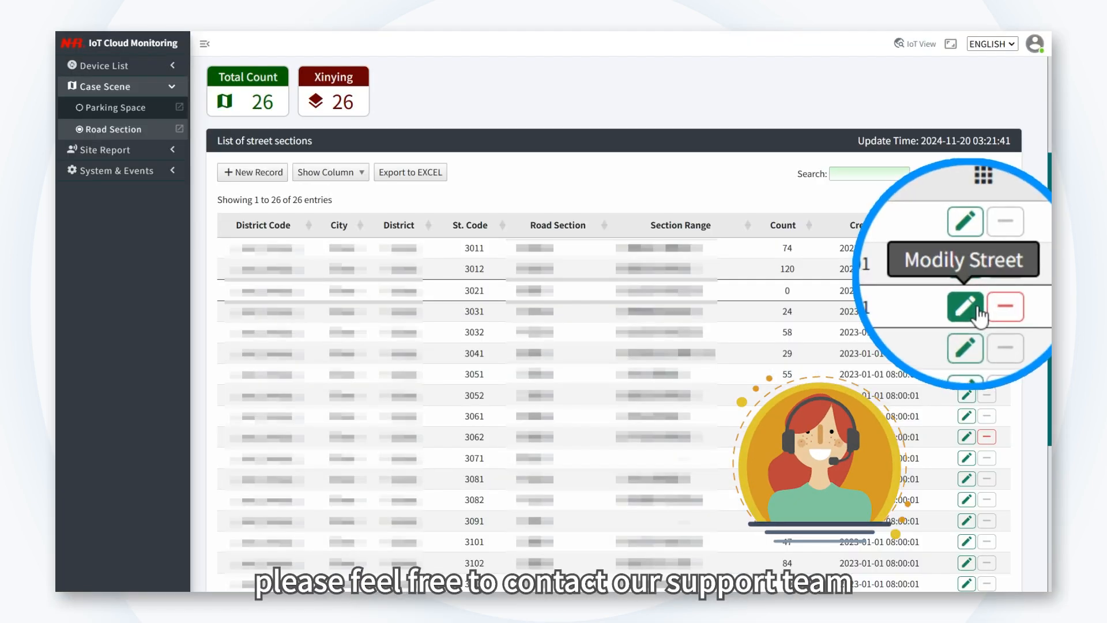
pyautogui.click(965, 307)
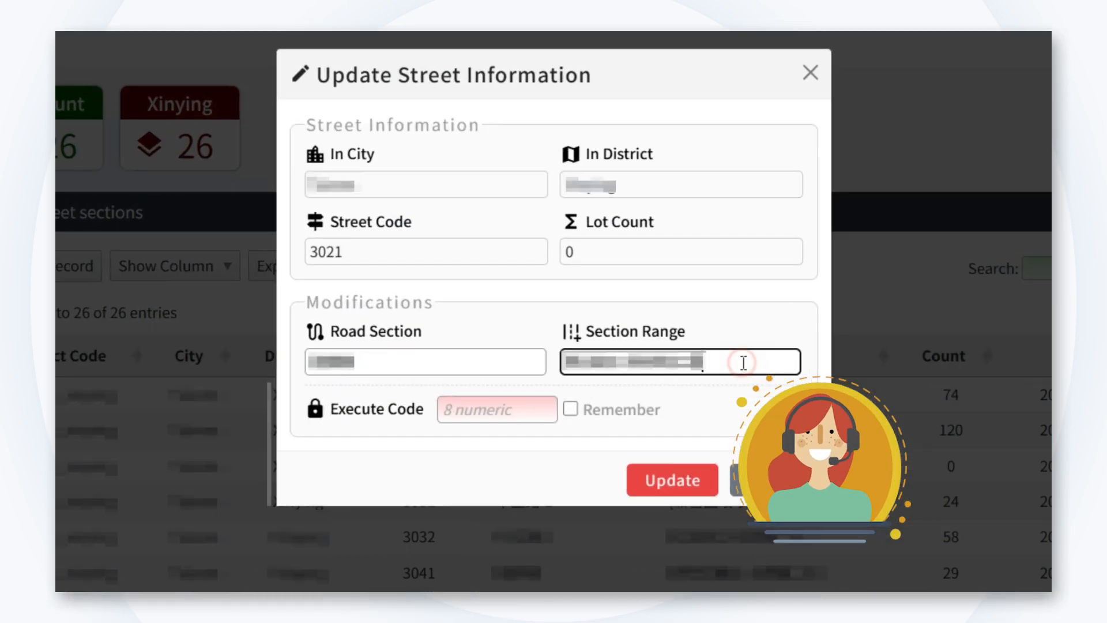